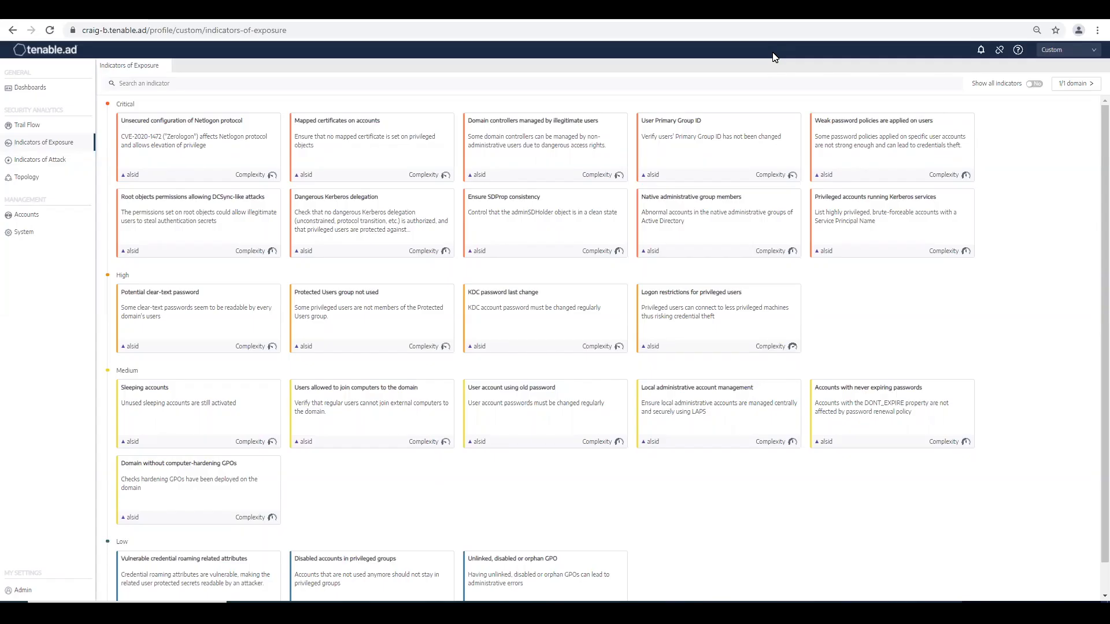
{"action": "mouse_move", "coordinate": [774, 28]}
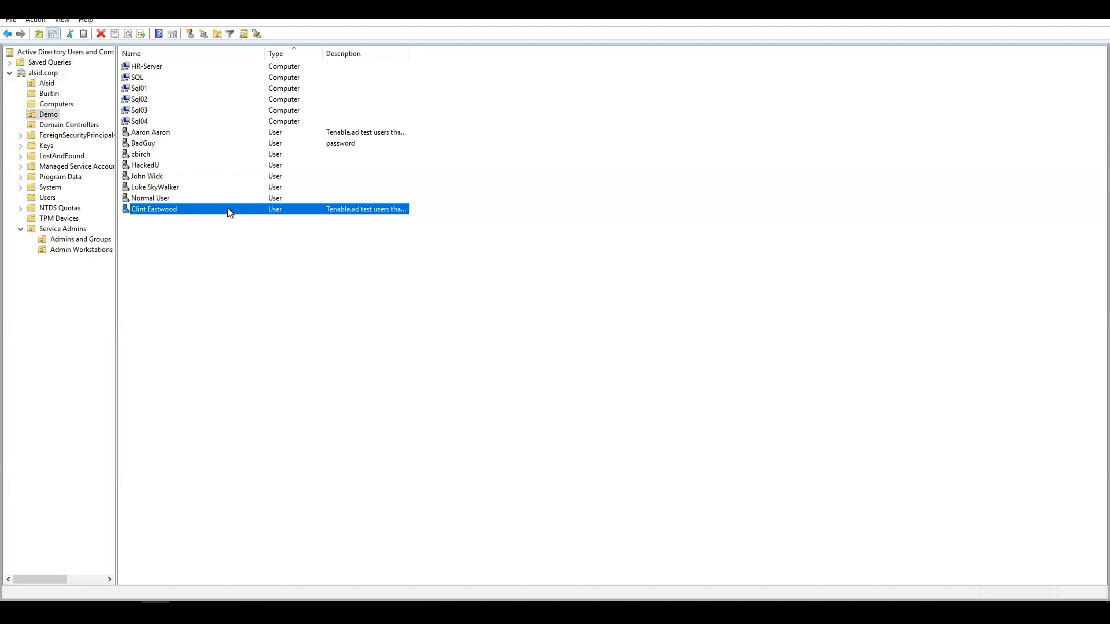
{"action": "double_click", "coordinate": [154, 209]}
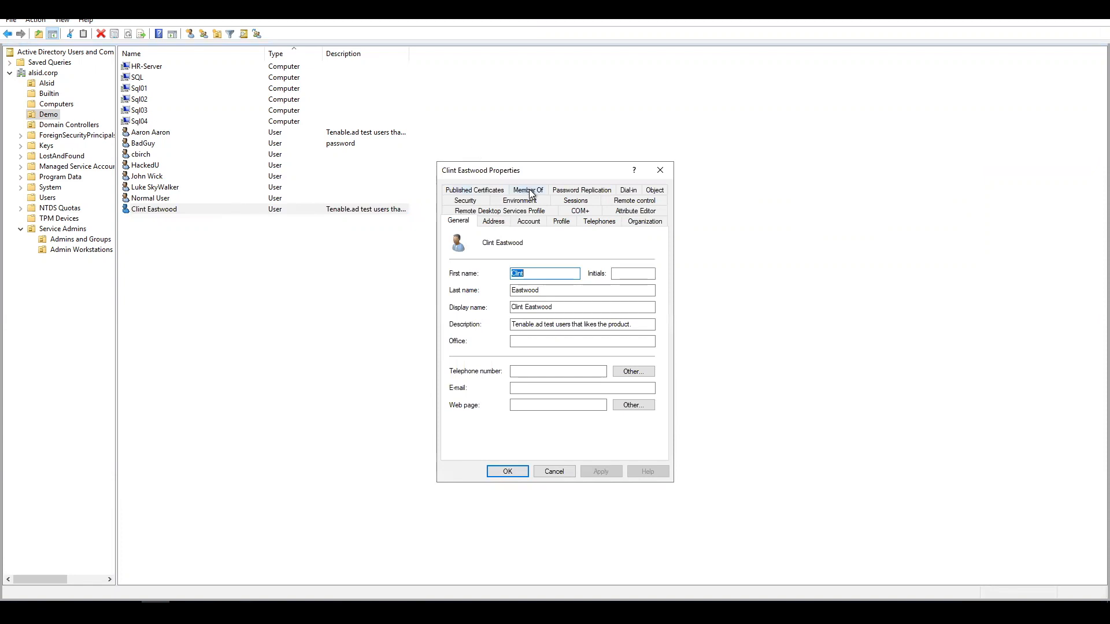
{"action": "left_click", "coordinate": [528, 189]}
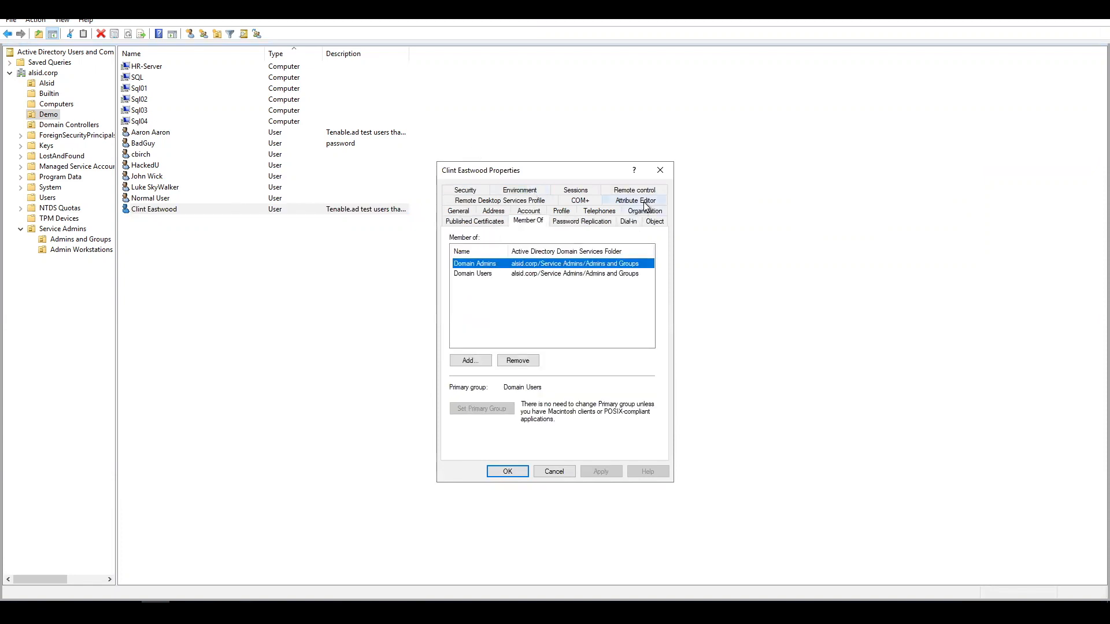
{"action": "left_click", "coordinate": [632, 200]}
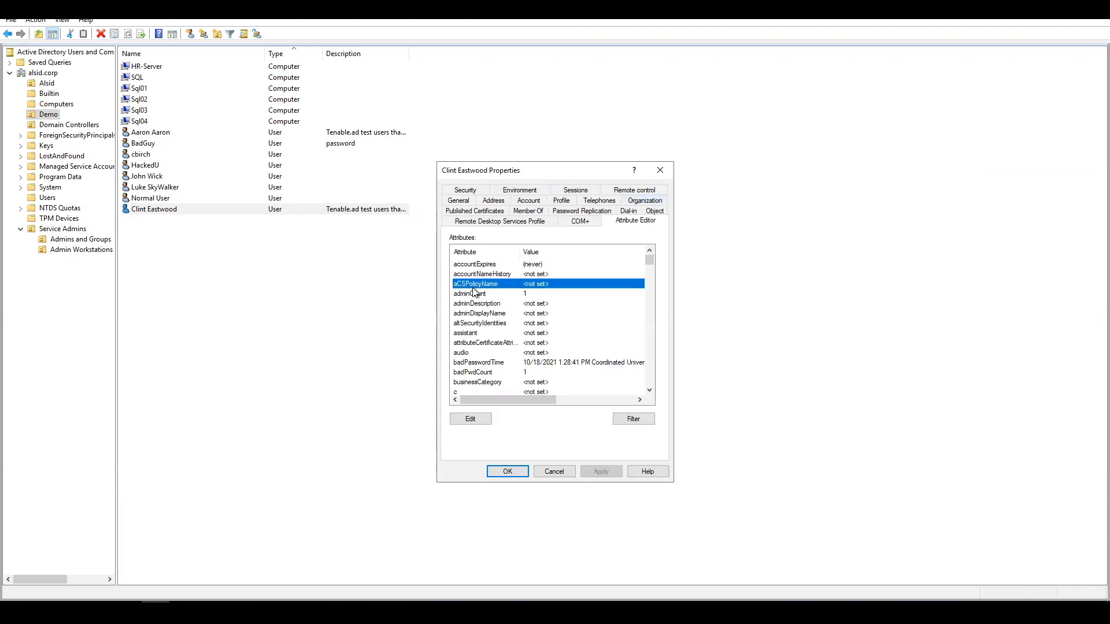
{"action": "left_click", "coordinate": [469, 292]}
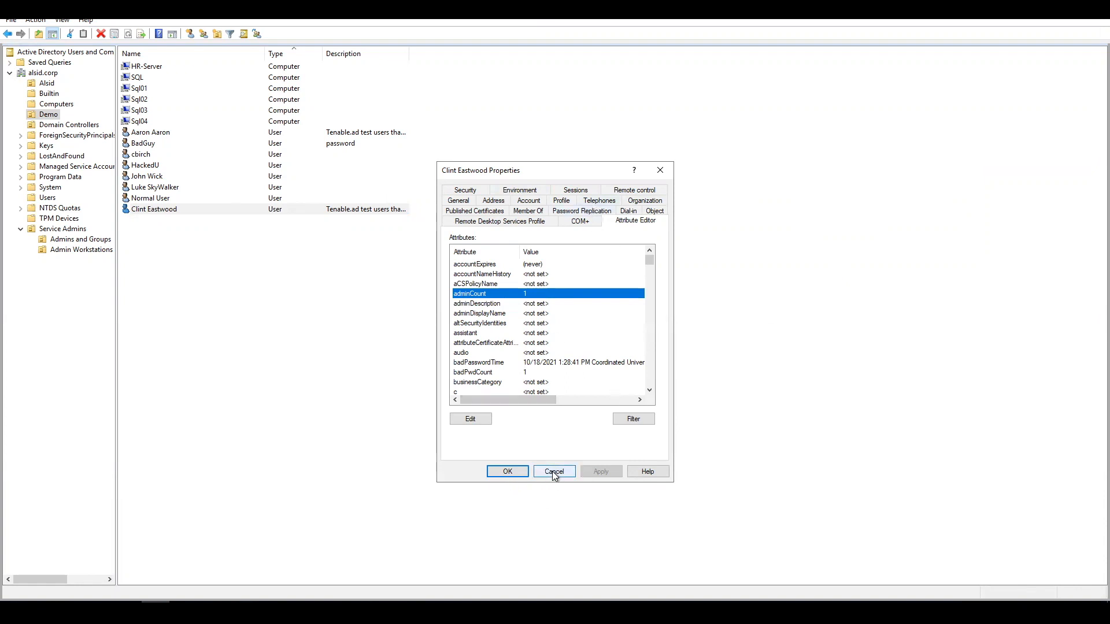
{"action": "left_click", "coordinate": [554, 471]}
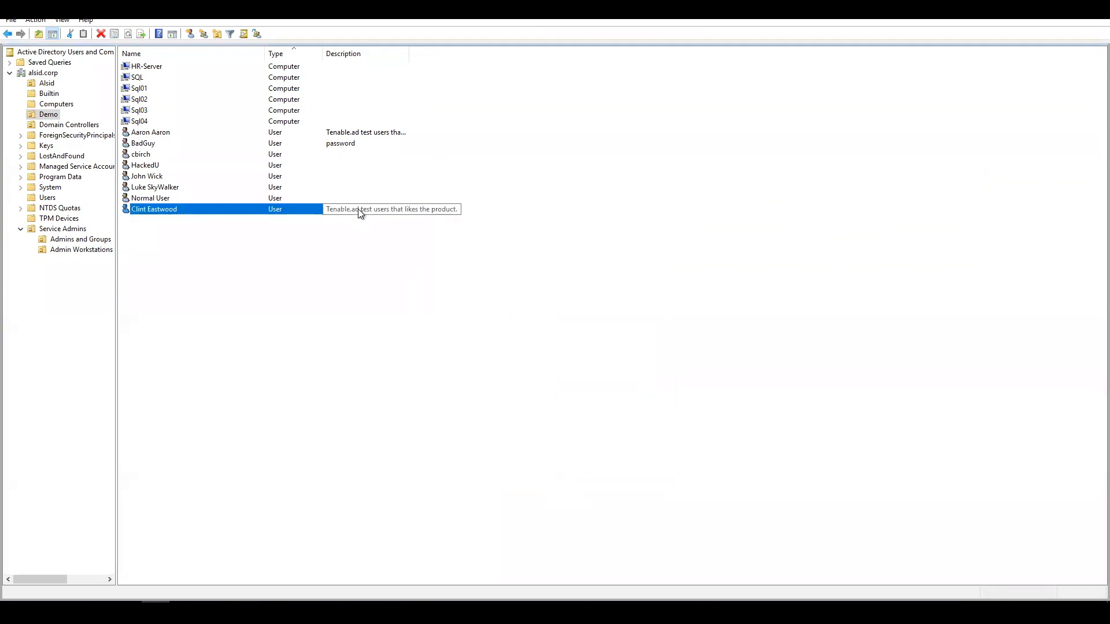
Step: Remove Clint Eastwood from Domain Admins via Member Of, then check adminCount still reads 1 in Attribute Editor
{"action": "double_click", "coordinate": [154, 209]}
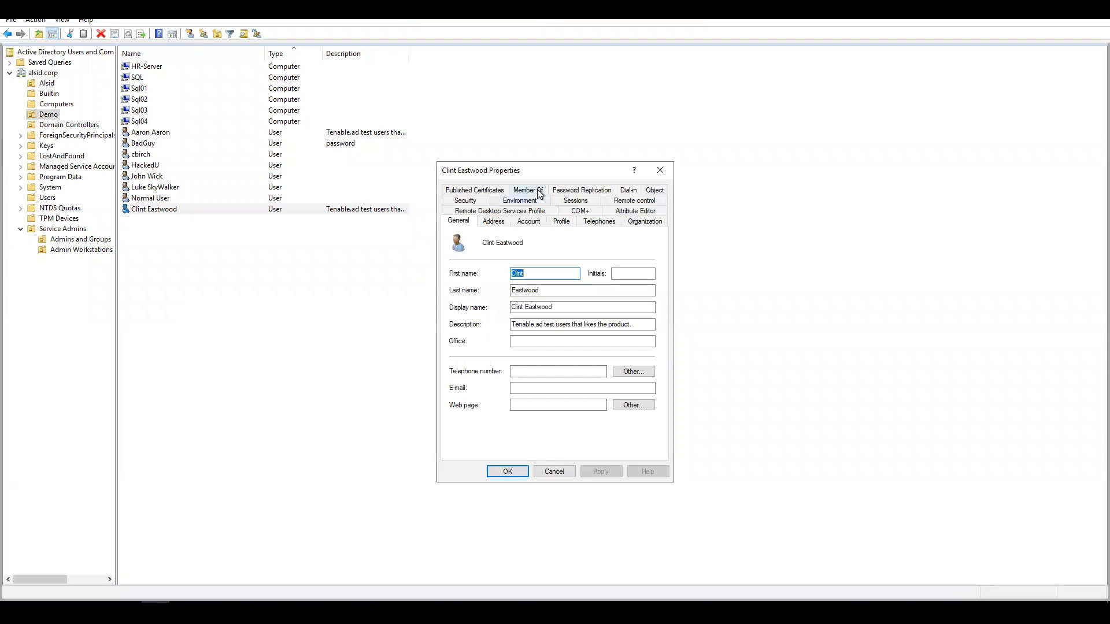
{"action": "left_click", "coordinate": [527, 190]}
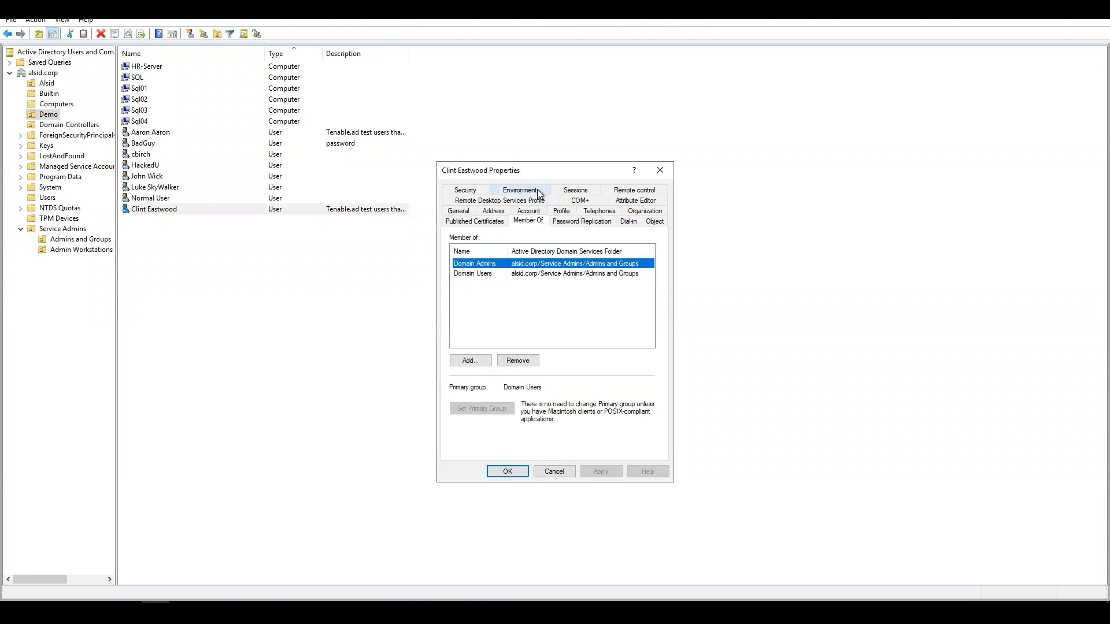
{"action": "mouse_move", "coordinate": [527, 284]}
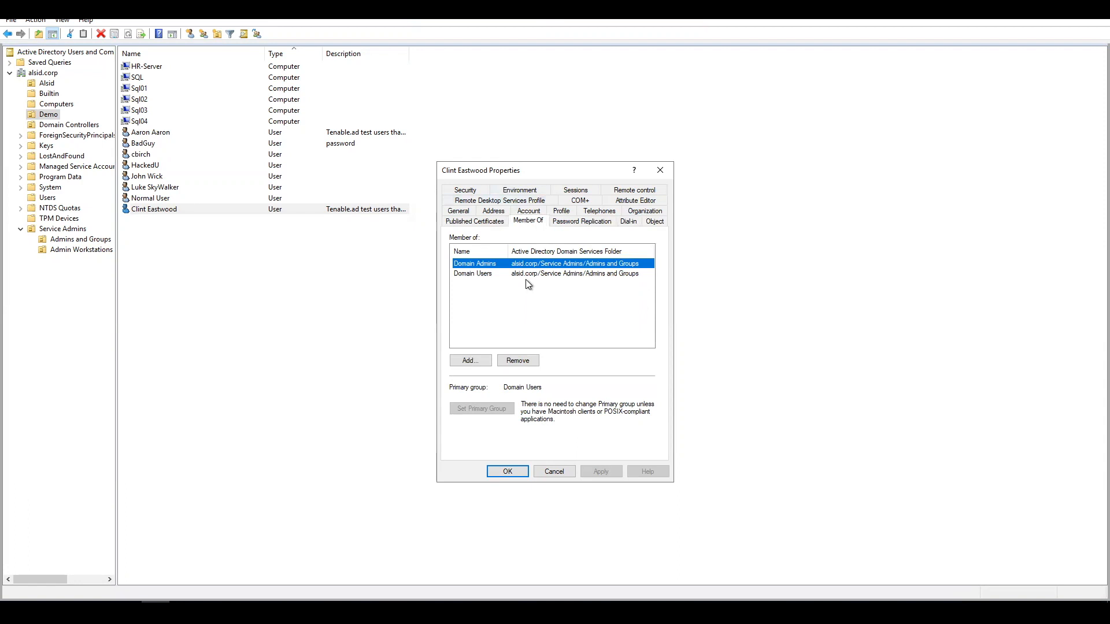
{"action": "mouse_move", "coordinate": [543, 282]}
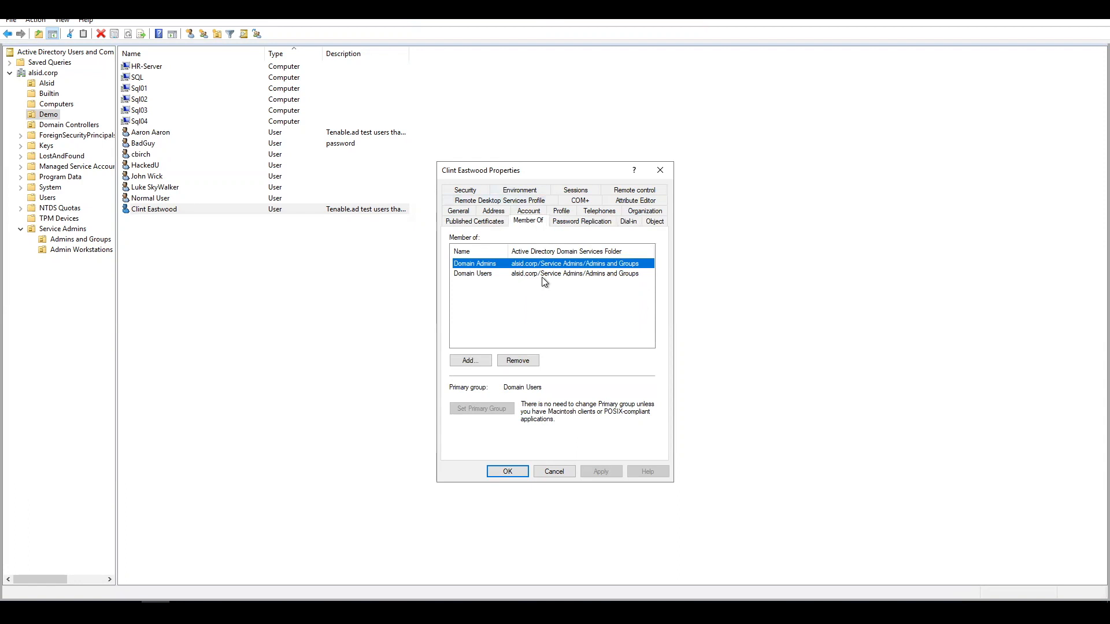
{"action": "mouse_move", "coordinate": [560, 316]}
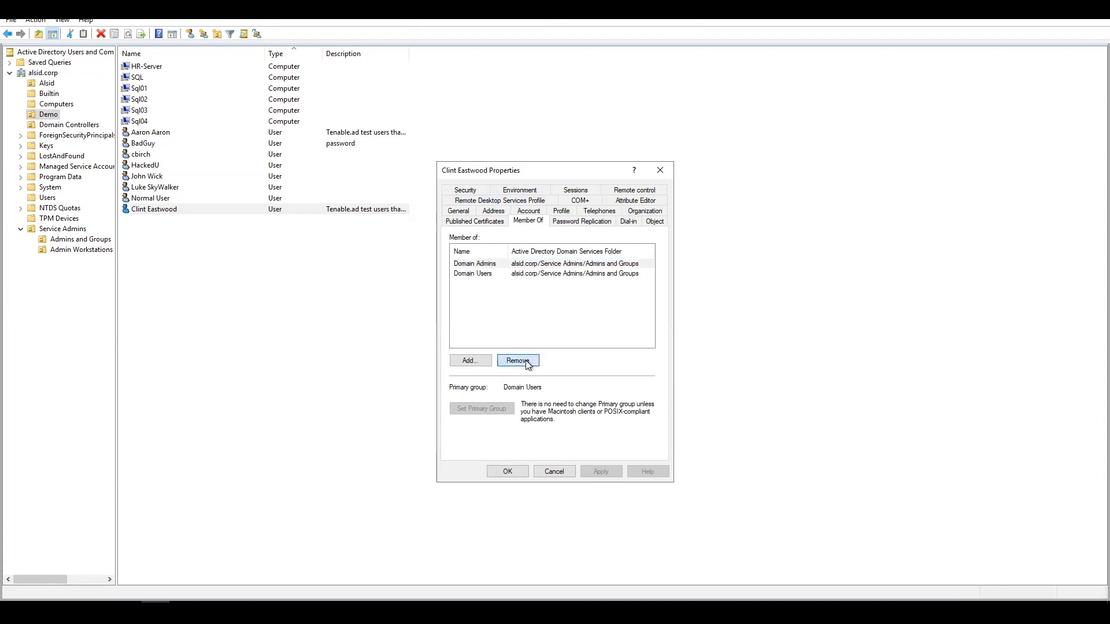
{"action": "left_click", "coordinate": [518, 361]}
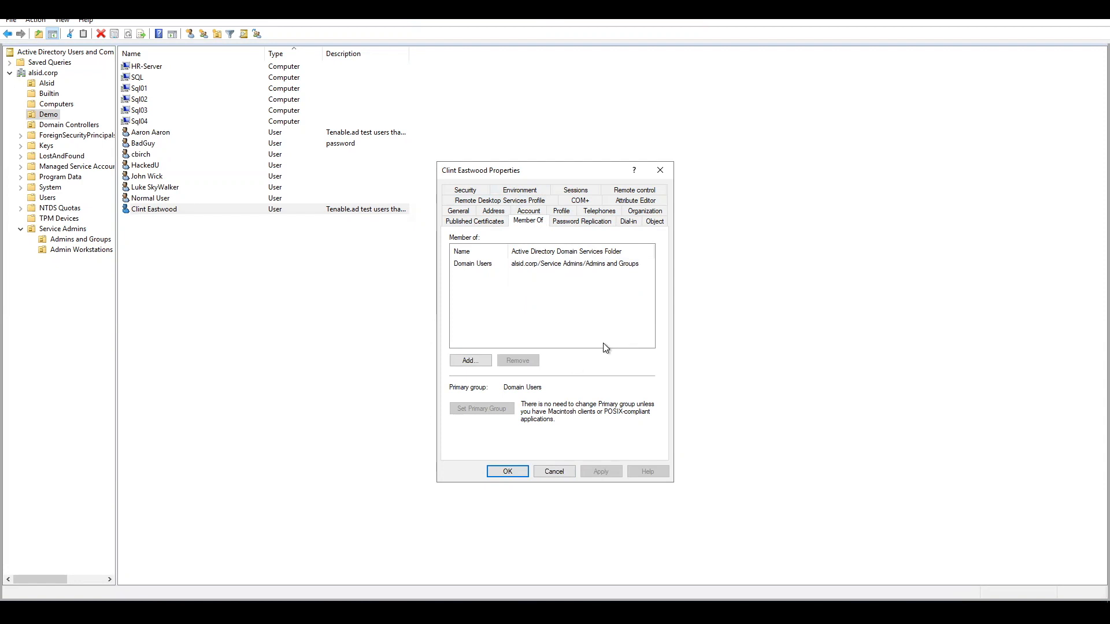
{"action": "mouse_move", "coordinate": [647, 210]}
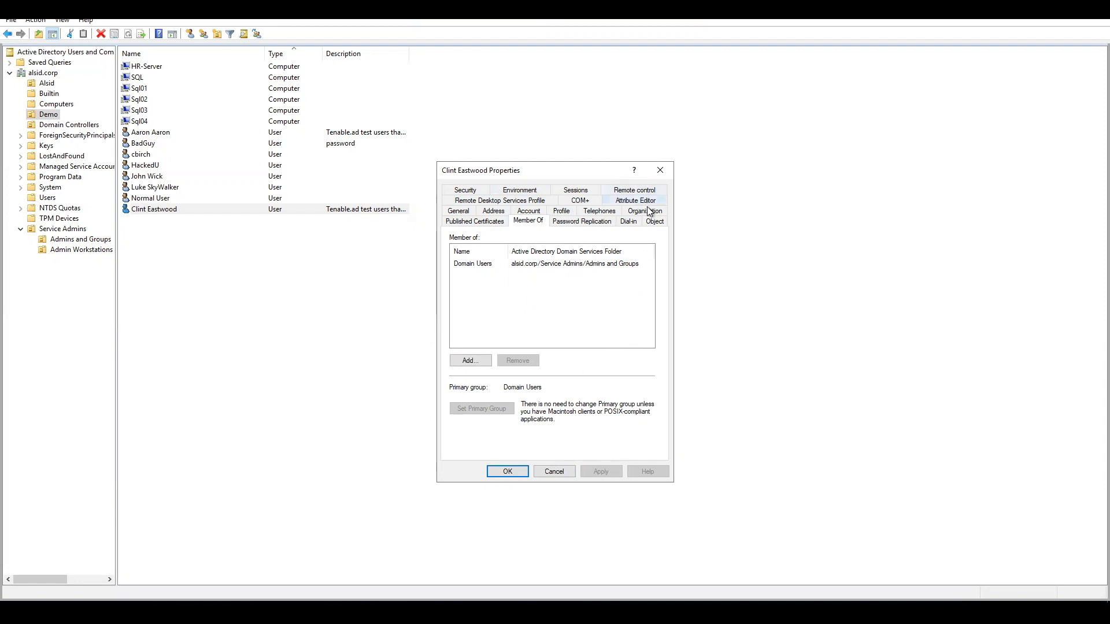
{"action": "left_click", "coordinate": [634, 200]}
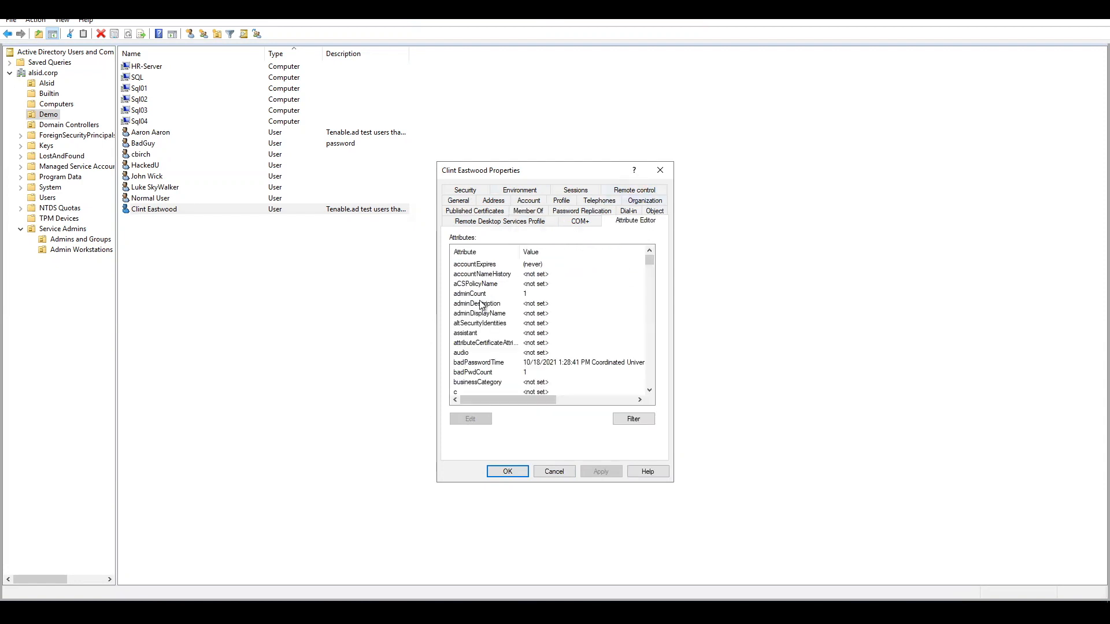
{"action": "left_click", "coordinate": [470, 293]}
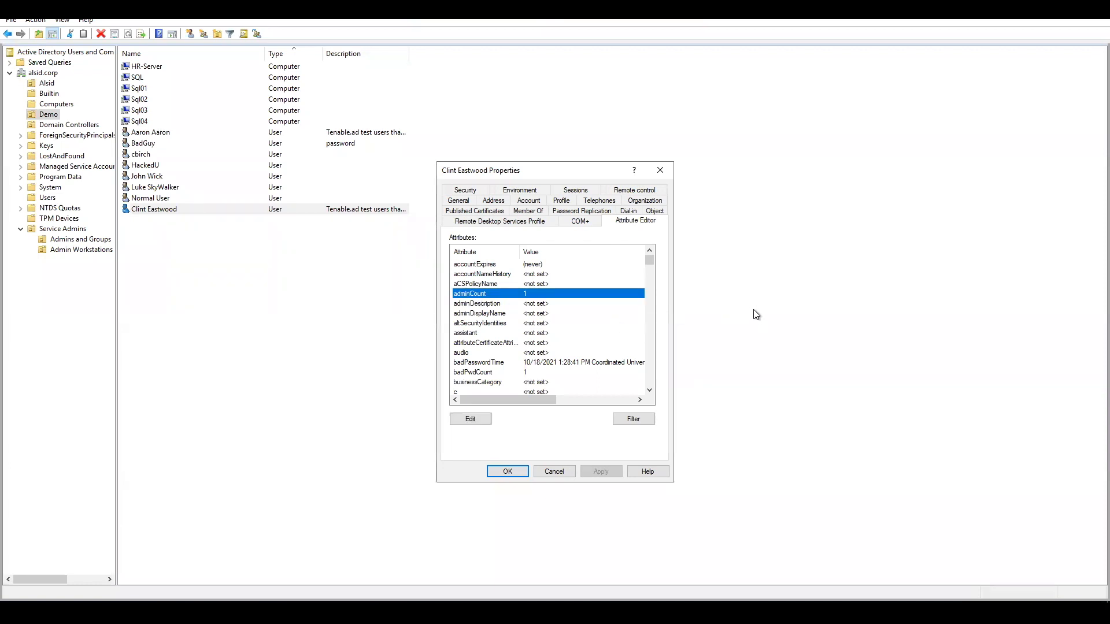
{"action": "mouse_move", "coordinate": [748, 313]}
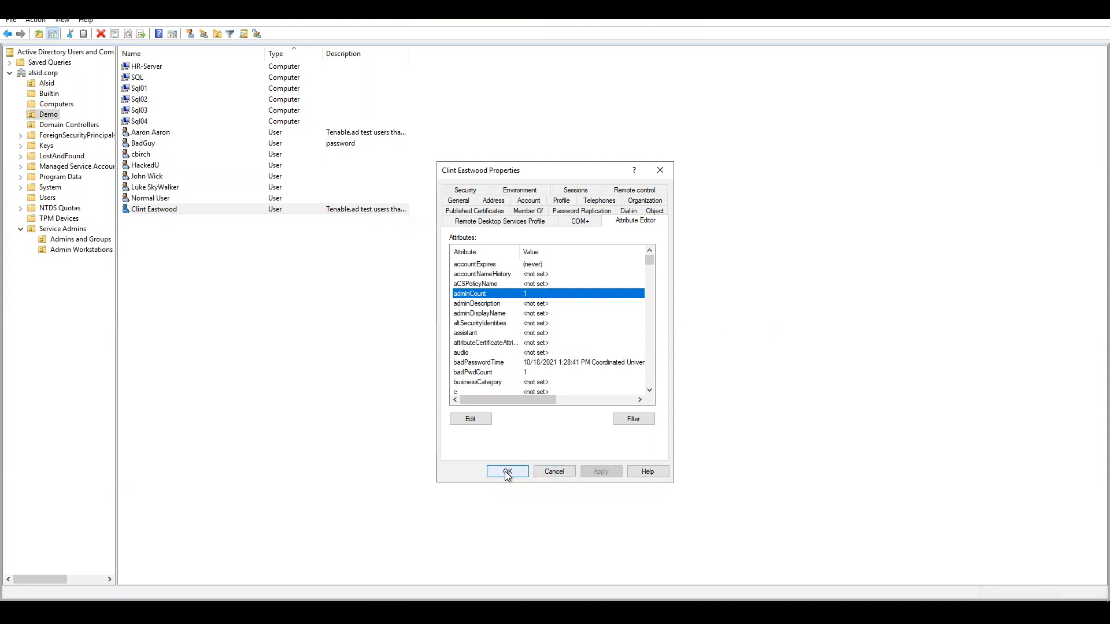
Step: Confirm Clint Eastwood's properties, glance at Tenable.ad alerts, and reload the Indicators of Exposure page
{"action": "left_click", "coordinate": [507, 472]}
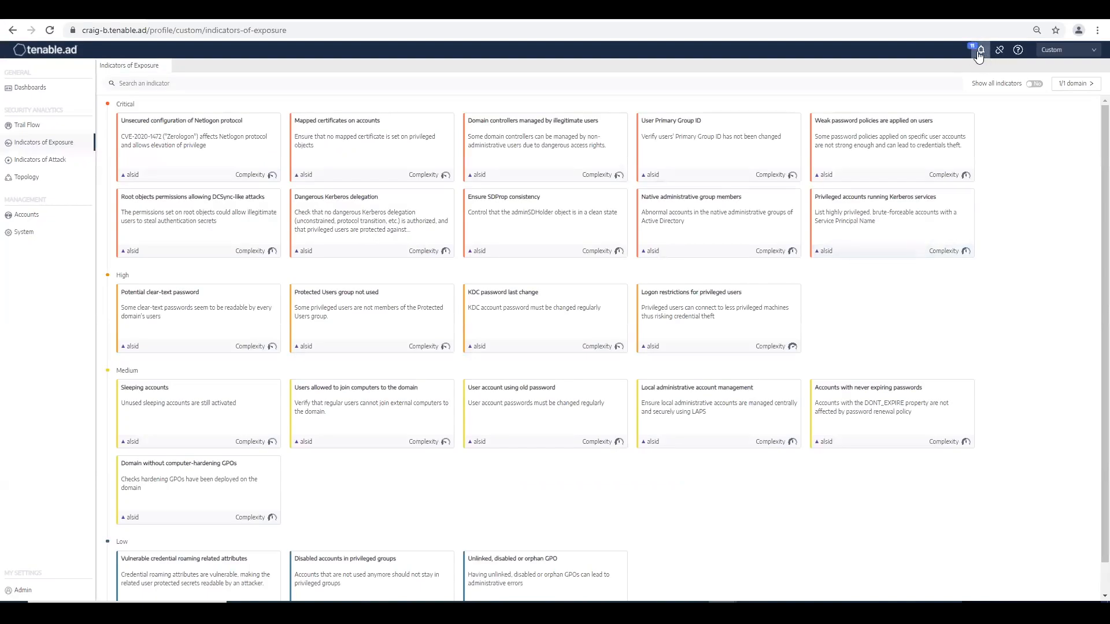
{"action": "left_click", "coordinate": [982, 49]}
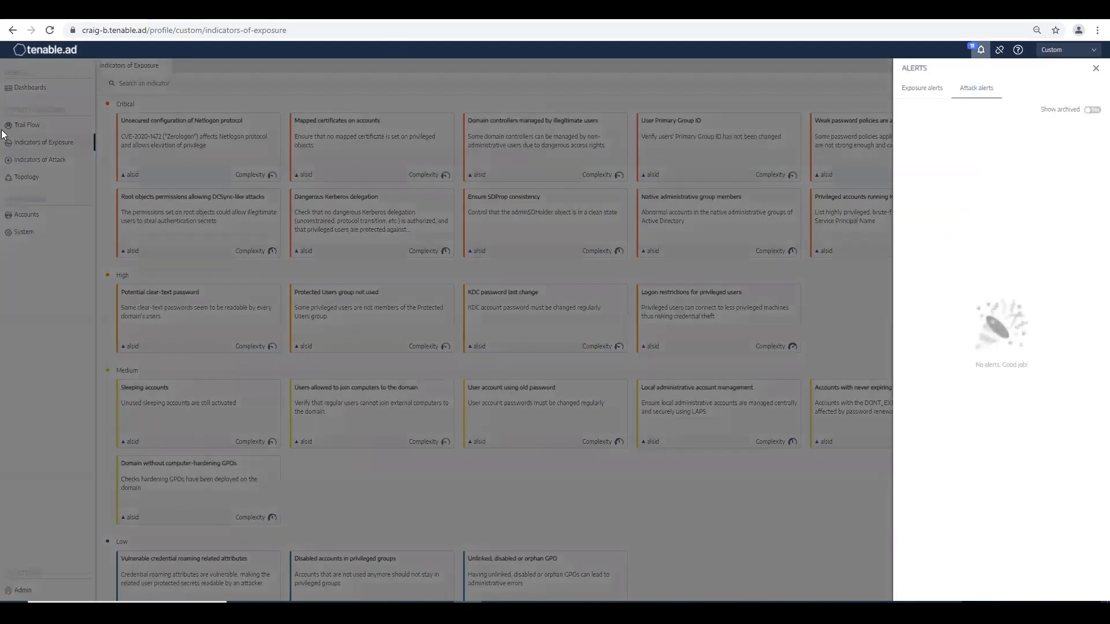
{"action": "left_click", "coordinate": [1096, 68]}
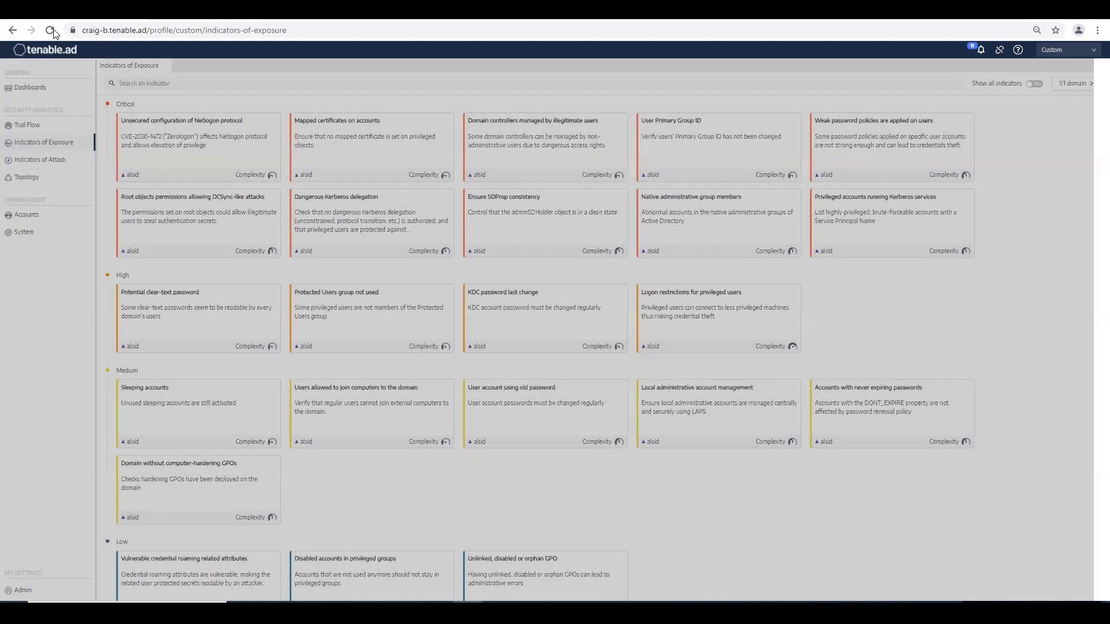
{"action": "left_click", "coordinate": [49, 30]}
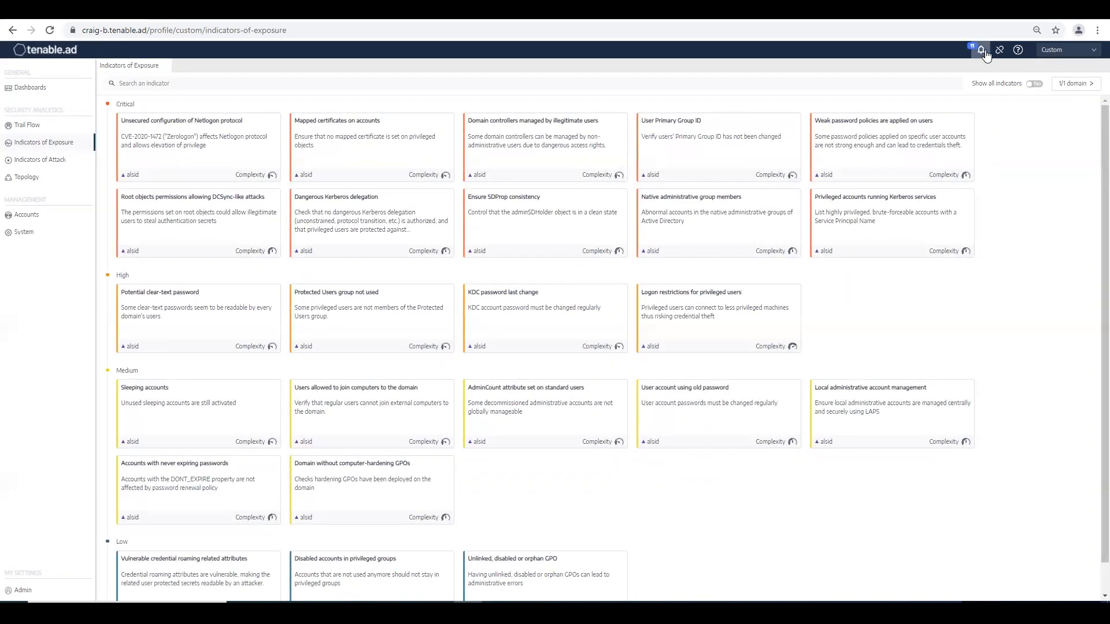
Step: Show the exposure alerts and the Actions options for the Standard account alert
{"action": "left_click", "coordinate": [981, 50]}
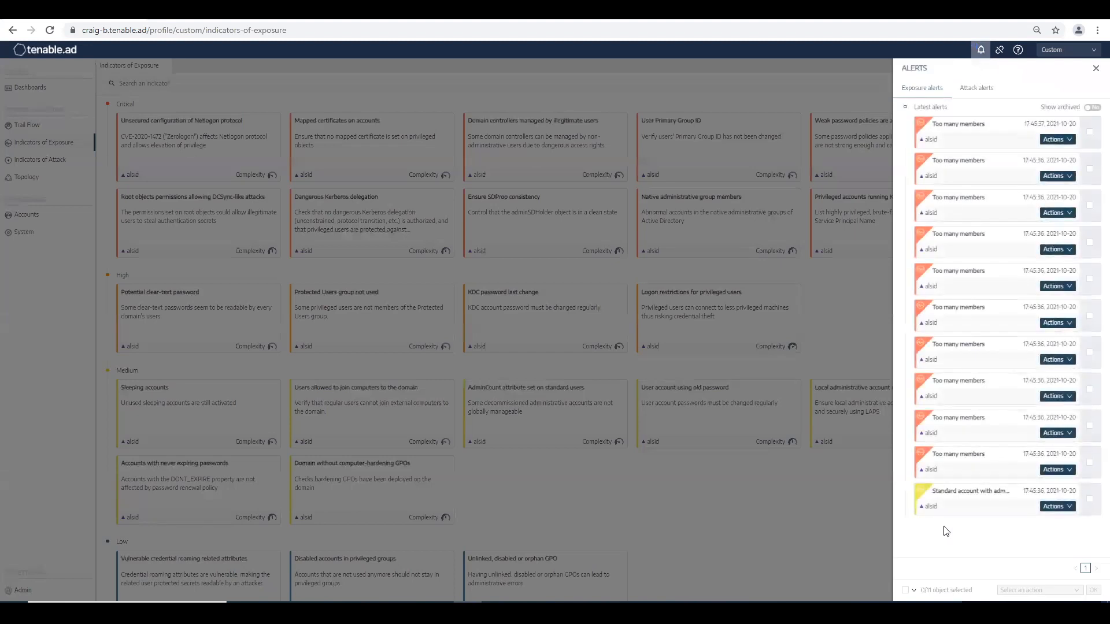
{"action": "mouse_move", "coordinate": [1070, 511]}
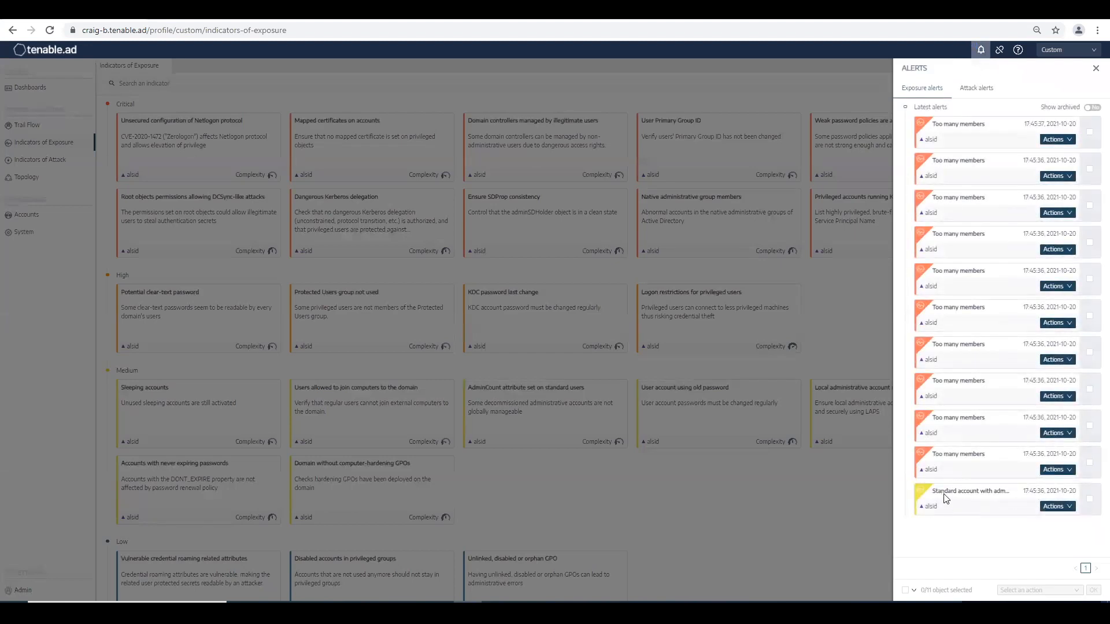
{"action": "mouse_move", "coordinate": [970, 492]}
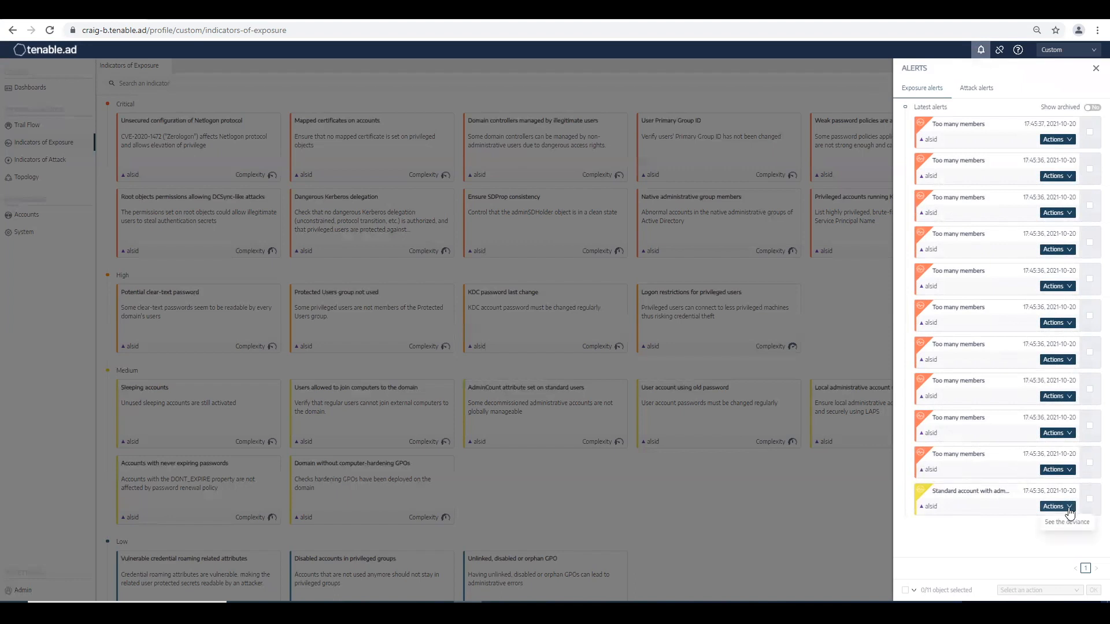
{"action": "left_click", "coordinate": [1066, 523]}
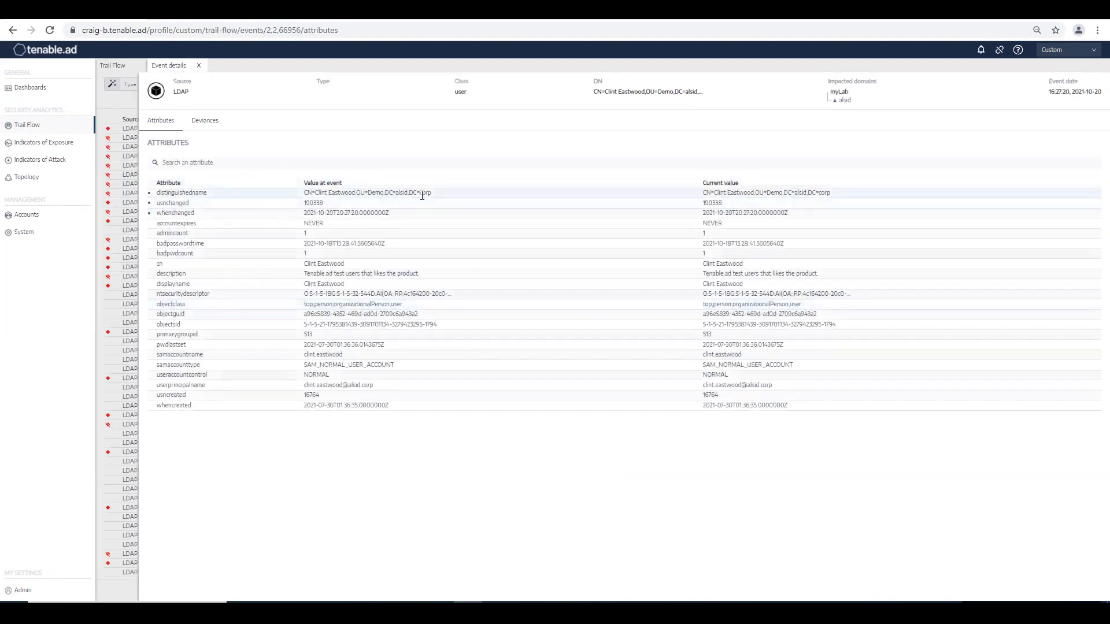
Step: Review the Deviances of Clint Eastwood's event, including the unresolved adminCount entry, then close the event details
{"action": "left_click", "coordinate": [205, 119]}
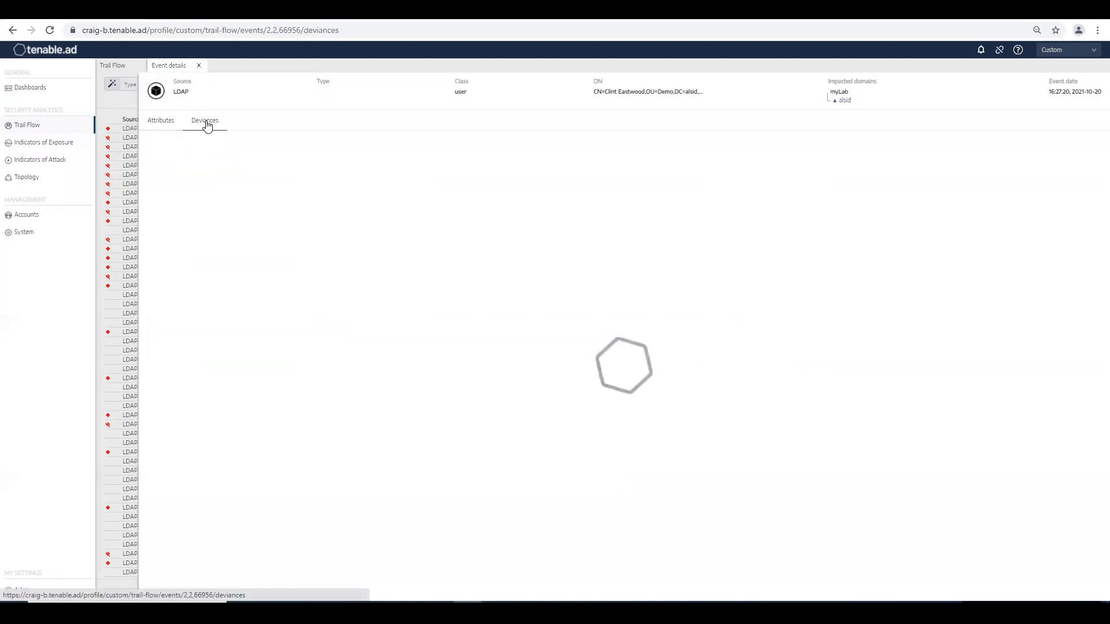
{"action": "left_click", "coordinate": [205, 119]}
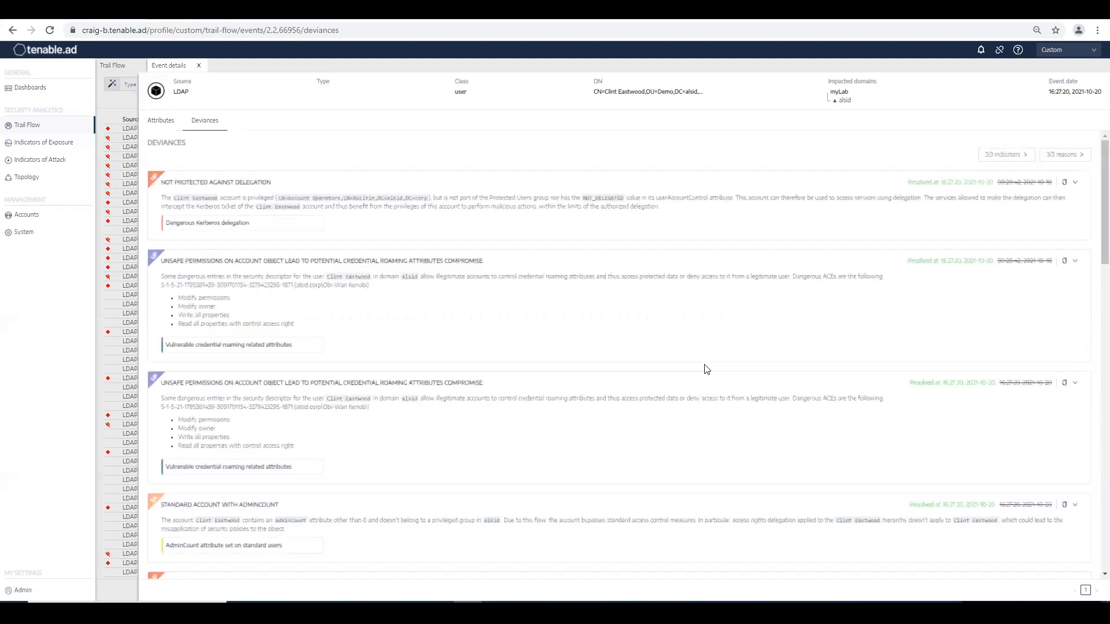
{"action": "scroll", "scroll_direction": "down", "scroll_amount": 3}
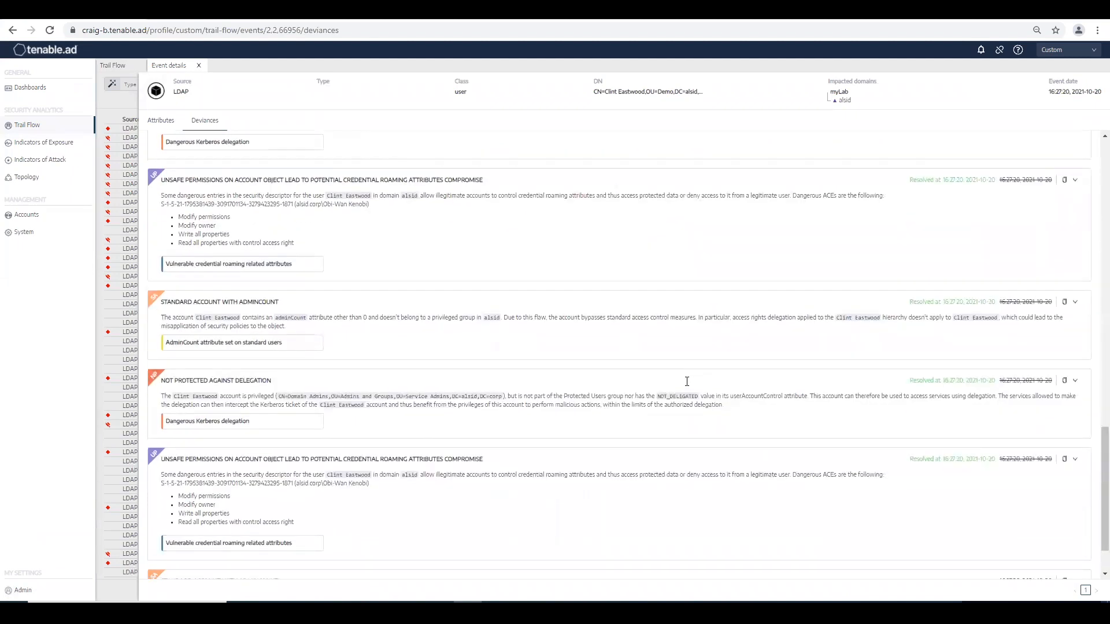
{"action": "scroll", "scroll_direction": "down", "scroll_amount": 3}
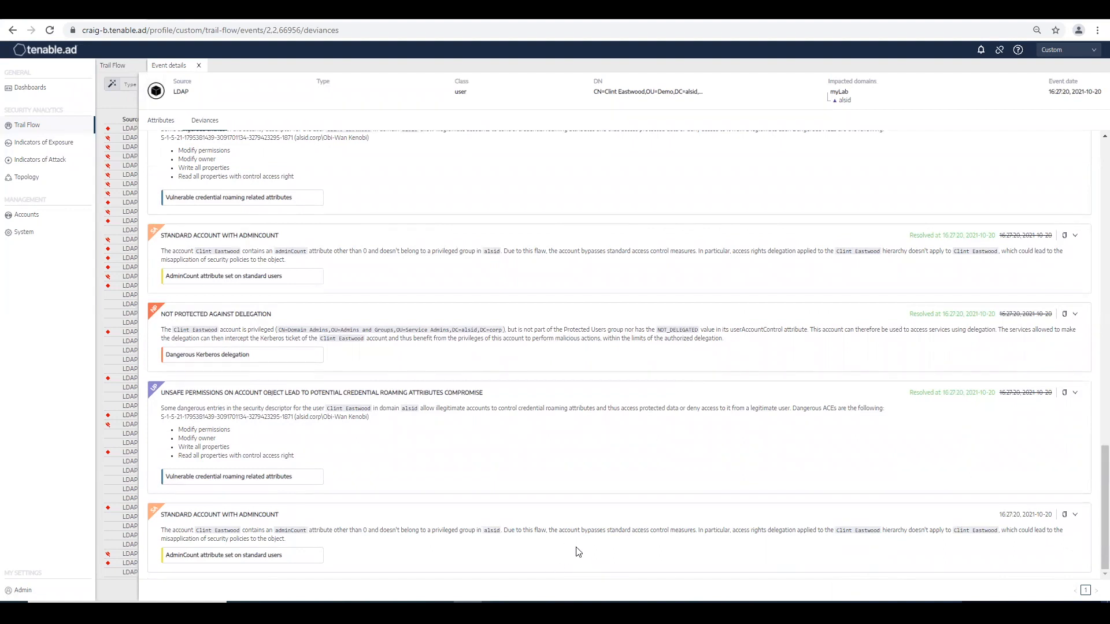
{"action": "mouse_move", "coordinate": [543, 545]}
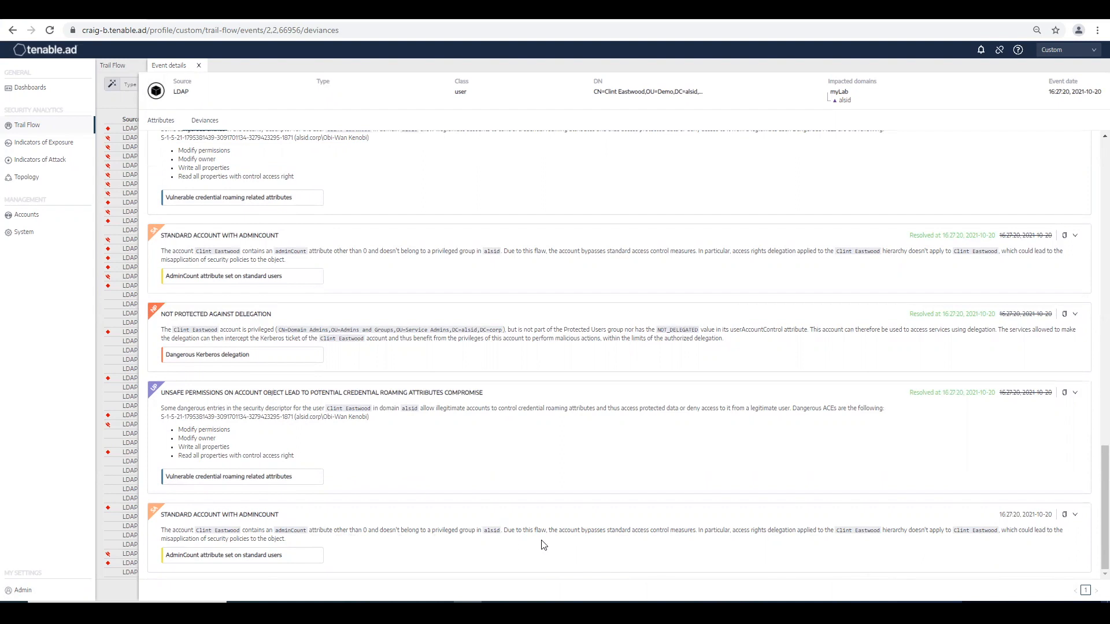
{"action": "mouse_move", "coordinate": [475, 547]}
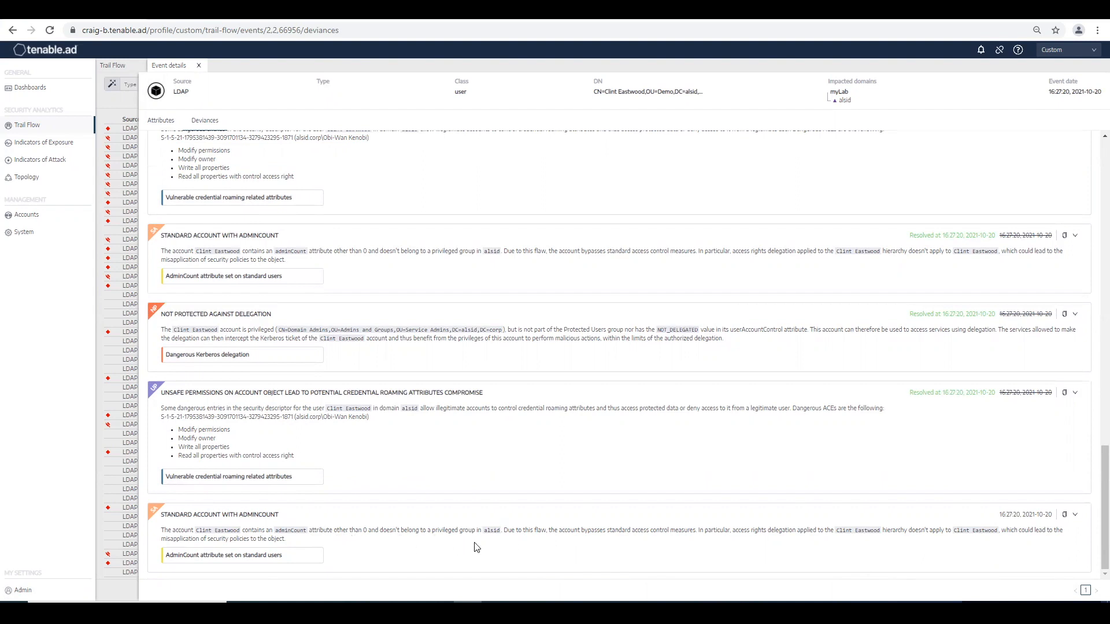
{"action": "mouse_move", "coordinate": [819, 568]}
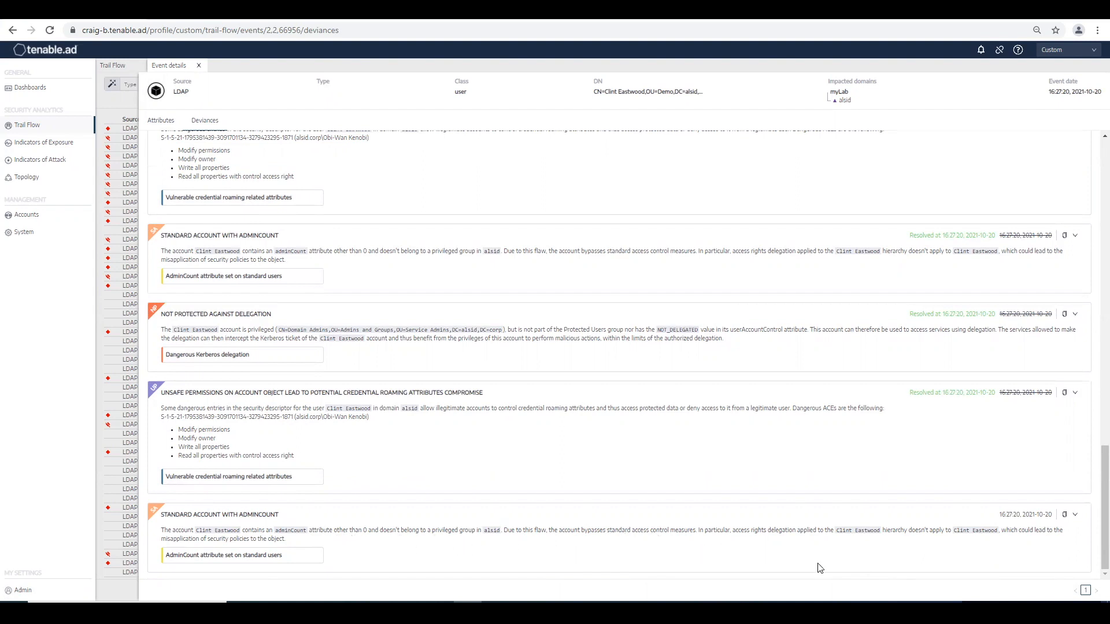
{"action": "mouse_move", "coordinate": [679, 546]}
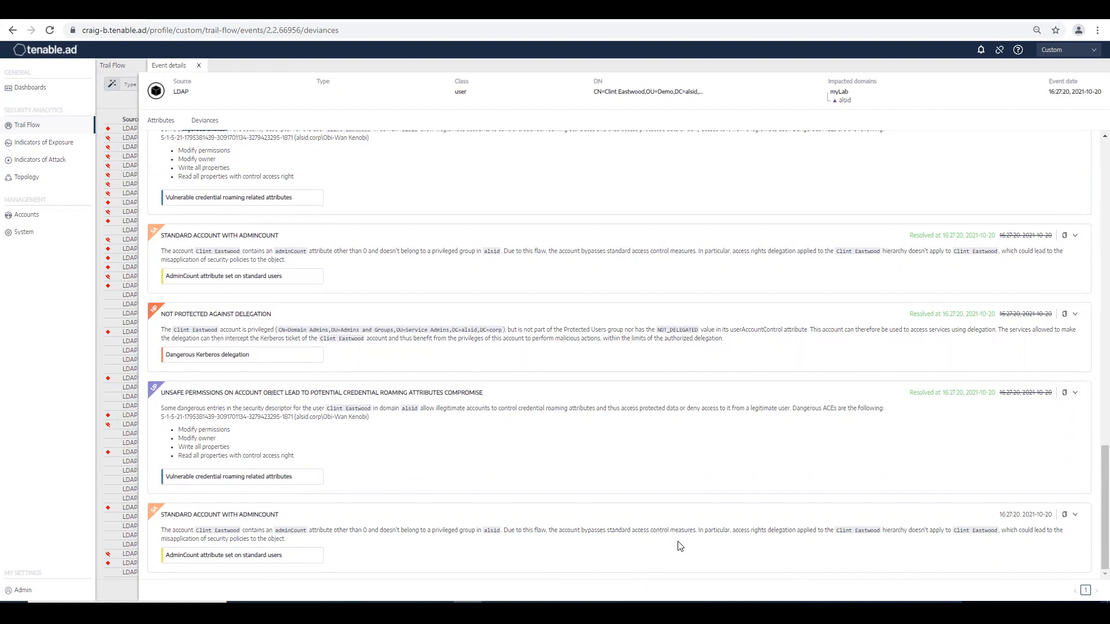
{"action": "mouse_move", "coordinate": [695, 549]}
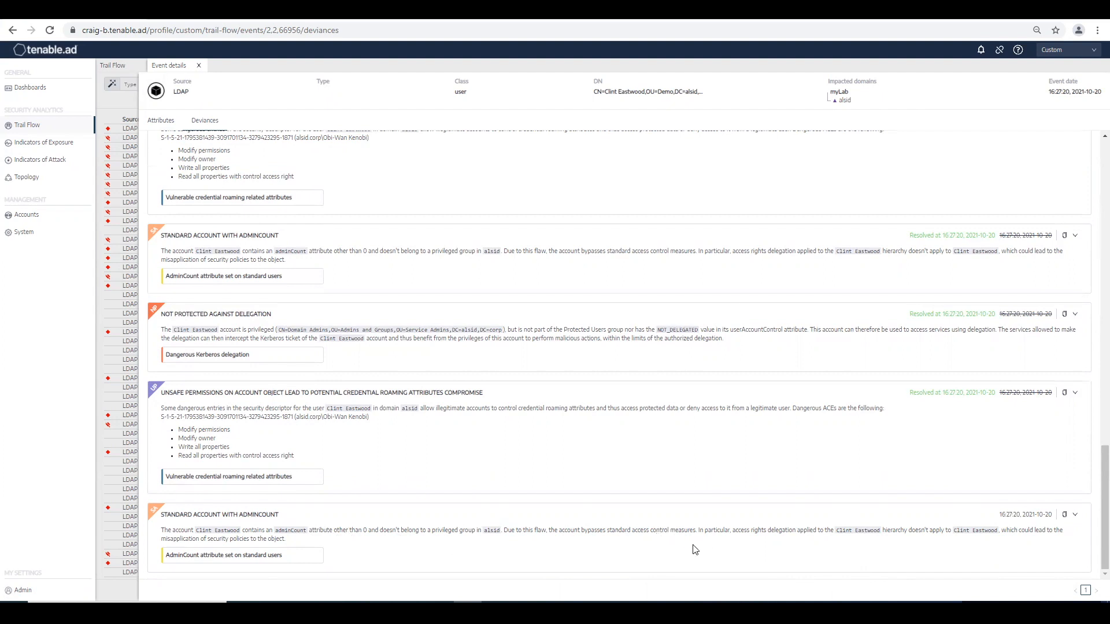
{"action": "mouse_move", "coordinate": [215, 52]}
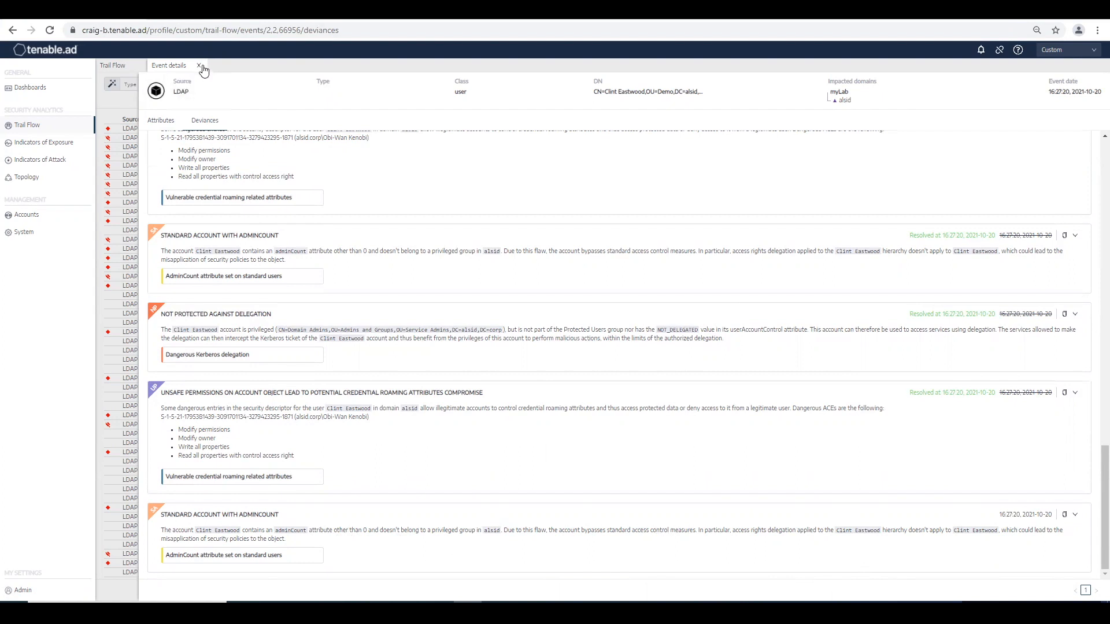
{"action": "mouse_move", "coordinate": [201, 66]}
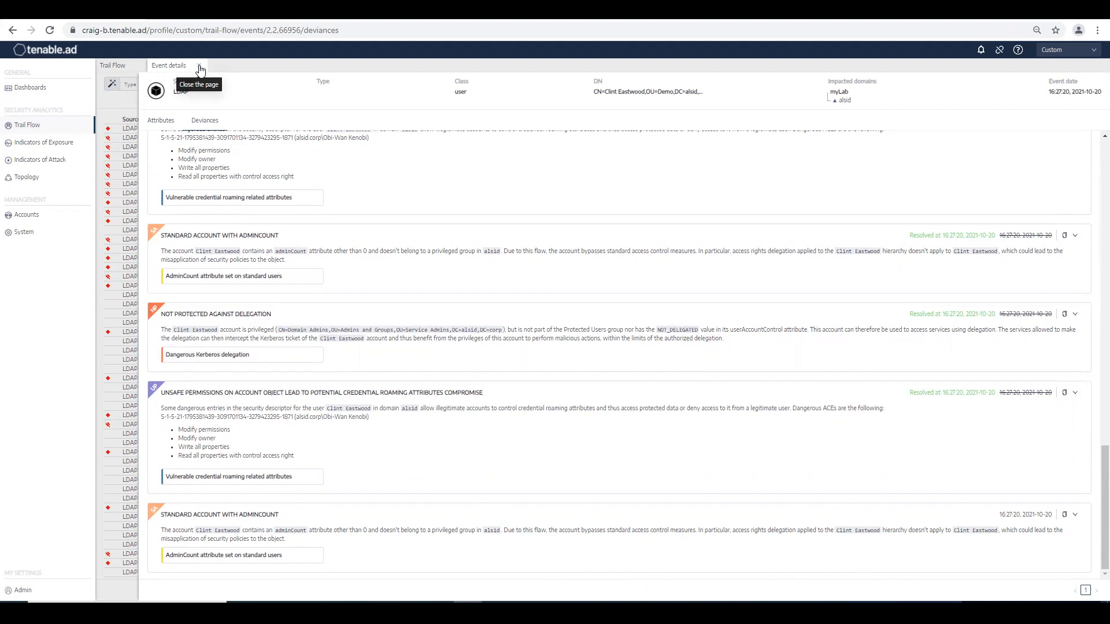
{"action": "left_click", "coordinate": [43, 141]}
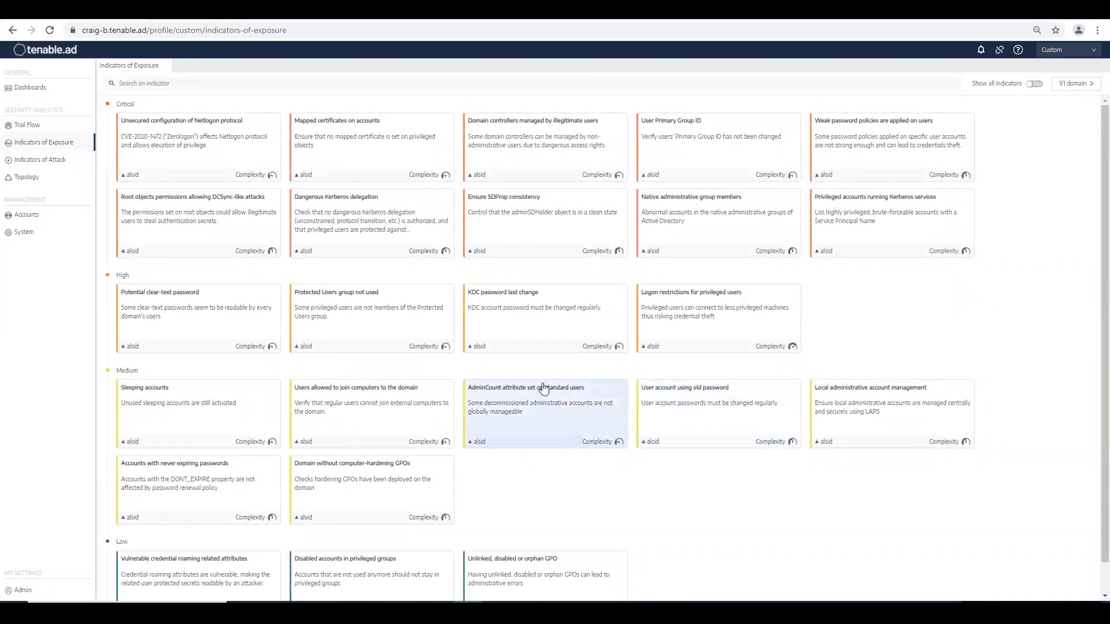
{"action": "mouse_move", "coordinate": [548, 410]}
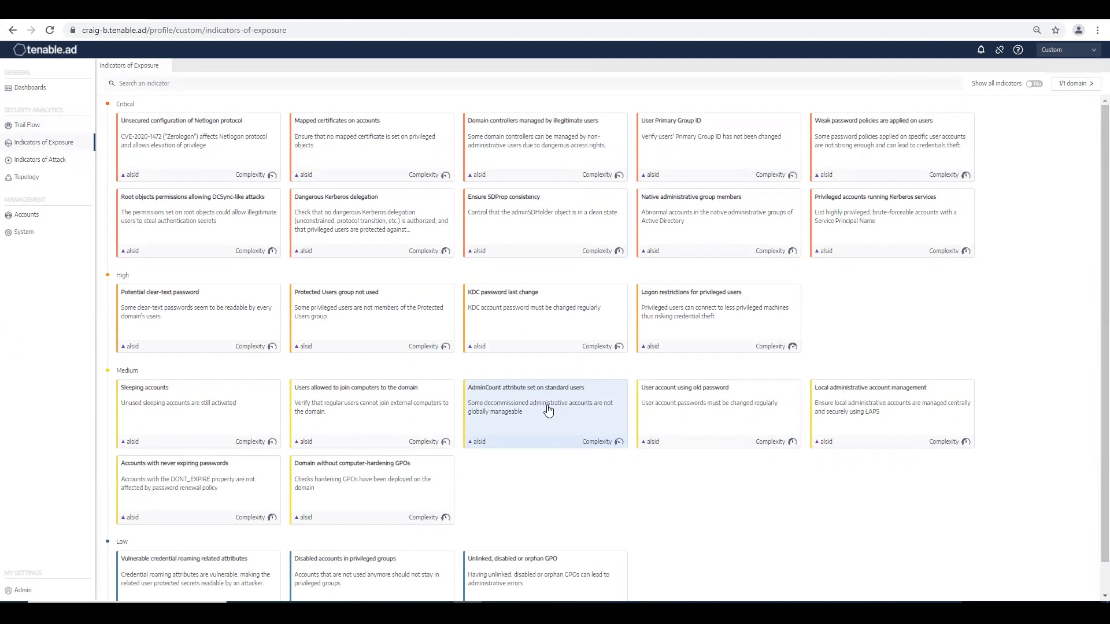
Step: Select the 'AdminCount attribute set on standard users' card under Medium indicators
{"action": "left_click", "coordinate": [525, 388]}
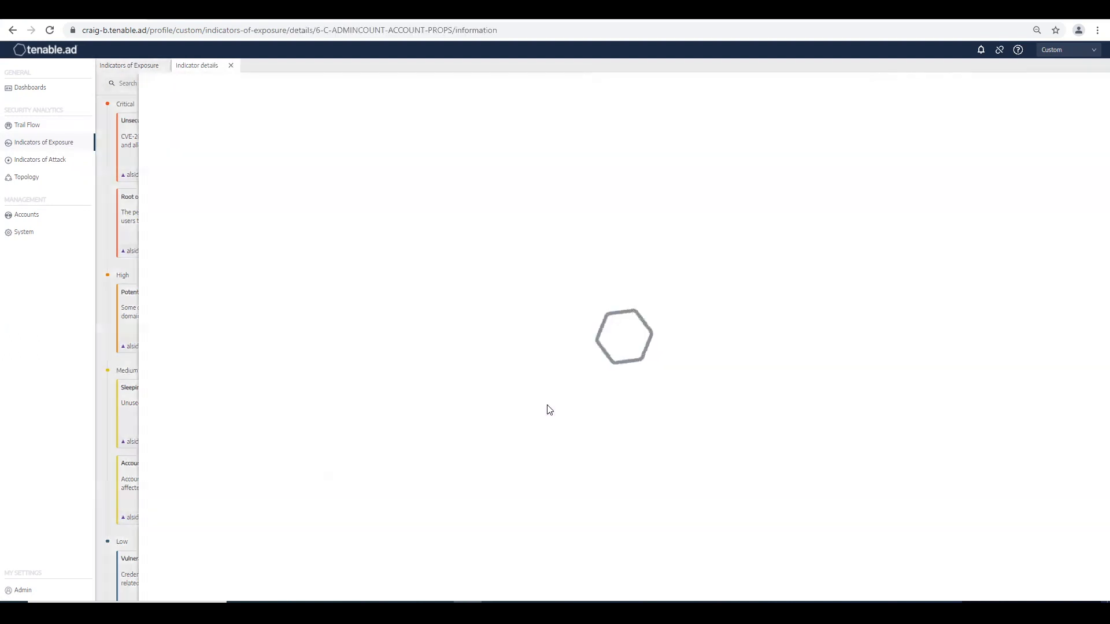
Step: Inspect Clint Eastwood as the single deviant object with its reason, then view the indicator's Recommendations
{"action": "left_click", "coordinate": [285, 112]}
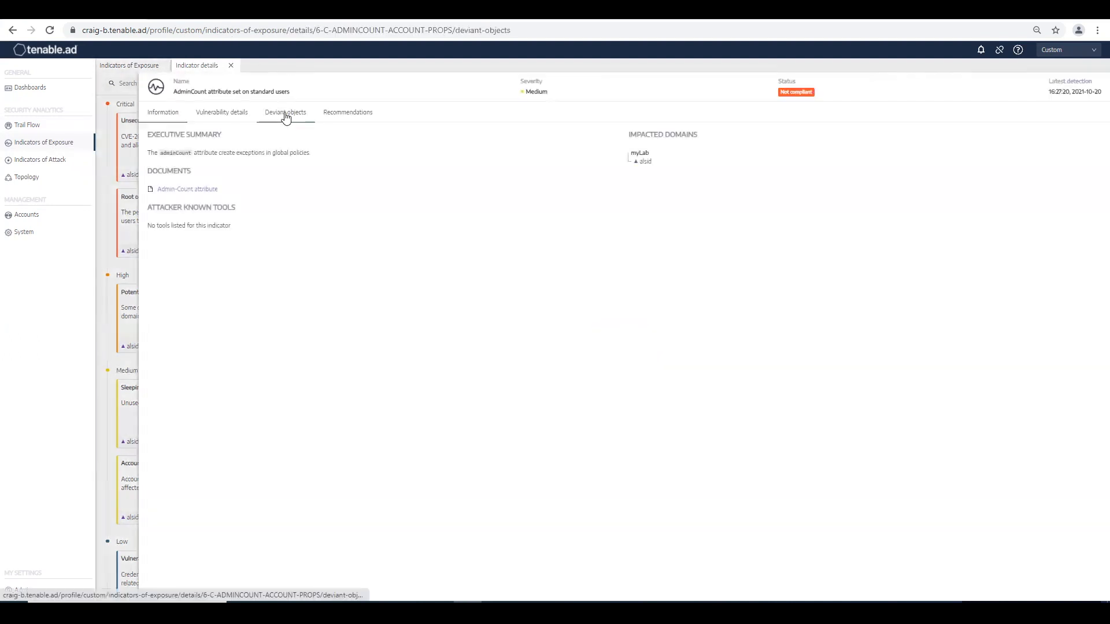
{"action": "left_click", "coordinate": [286, 112]}
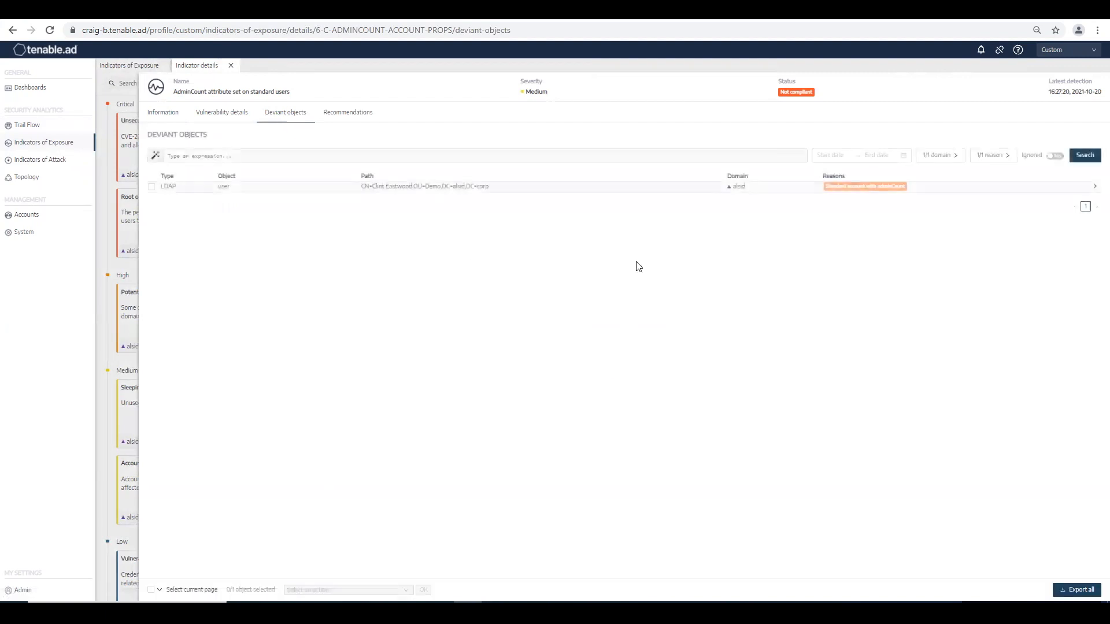
{"action": "mouse_move", "coordinate": [491, 193]}
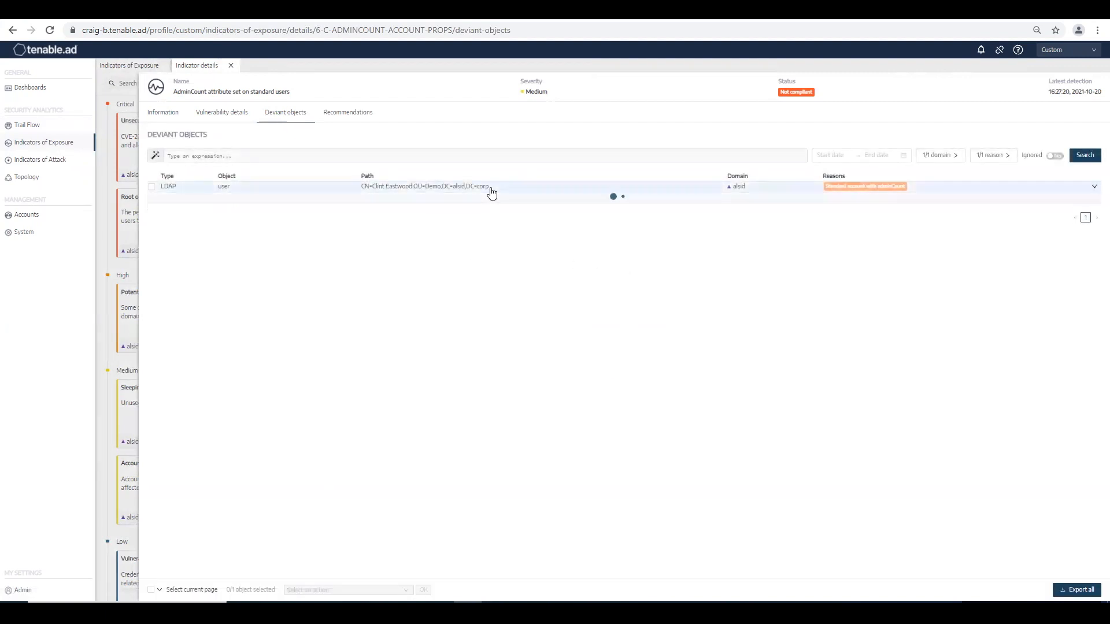
{"action": "left_click", "coordinate": [1093, 186]}
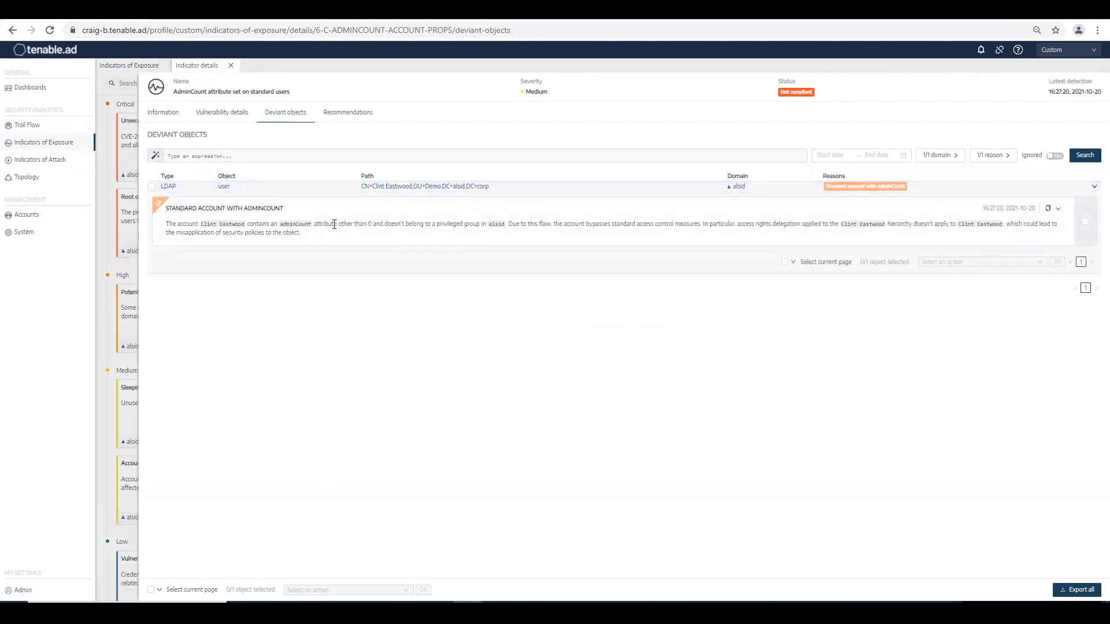
{"action": "mouse_move", "coordinate": [362, 232]}
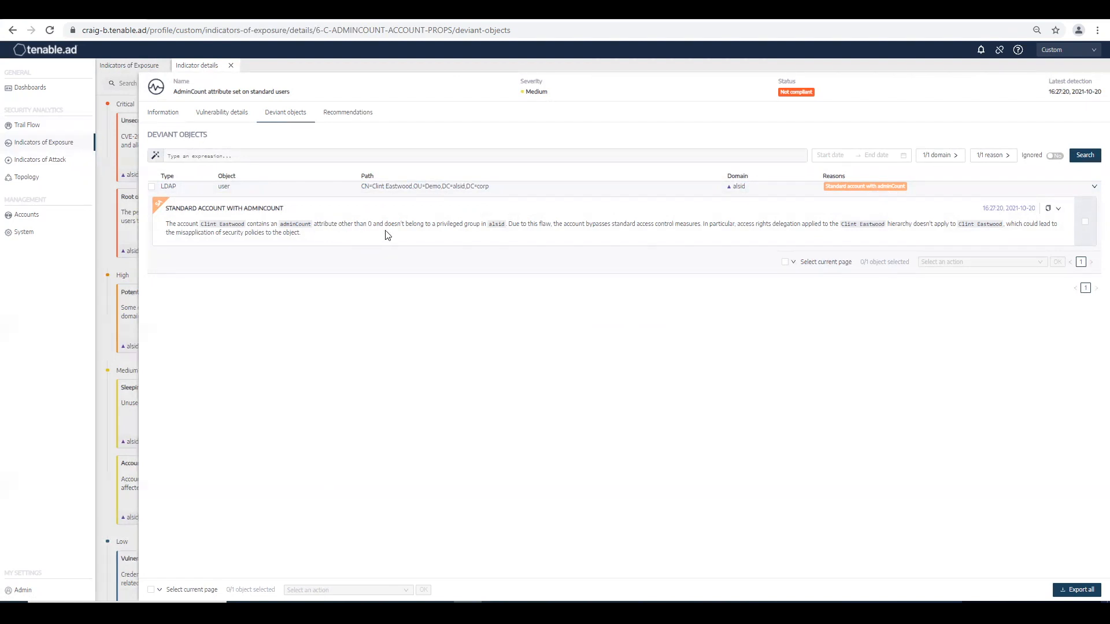
{"action": "mouse_move", "coordinate": [402, 234]}
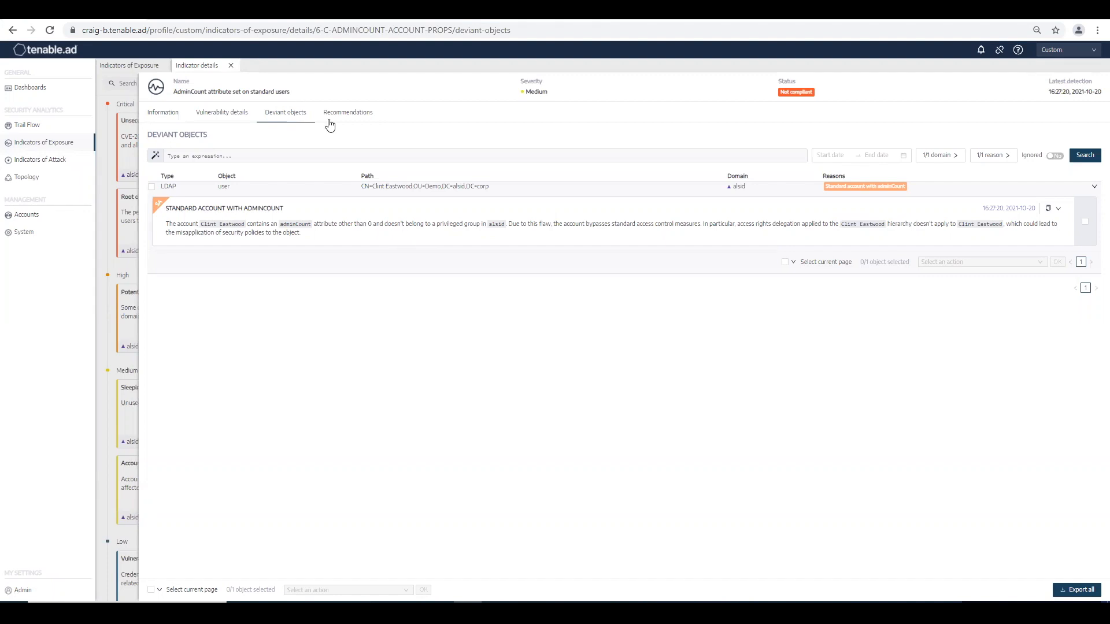
{"action": "left_click", "coordinate": [348, 112]}
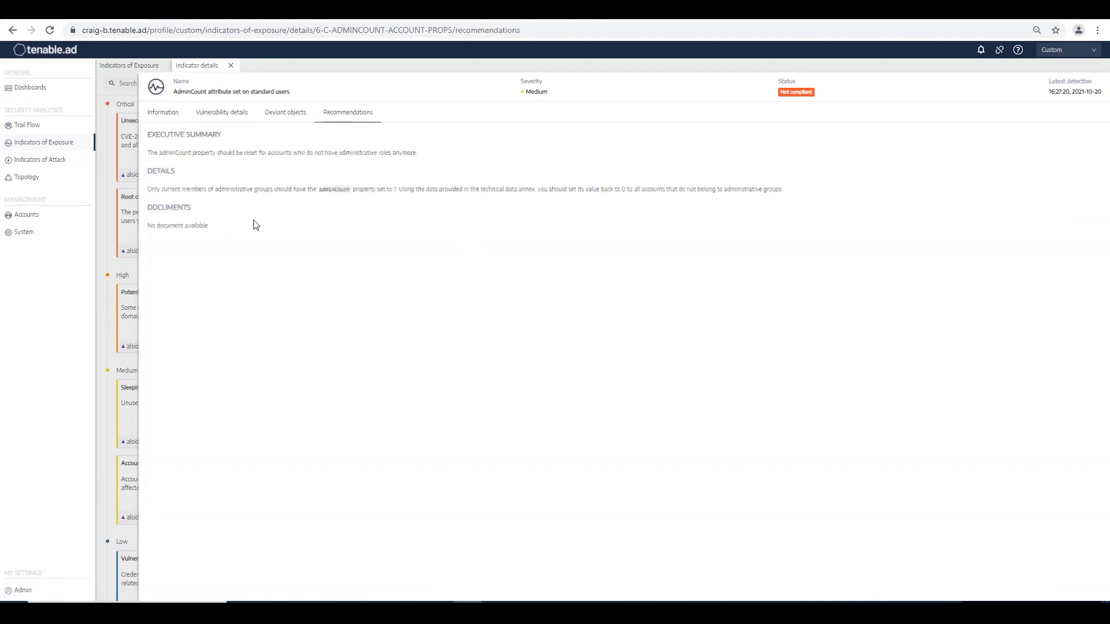
{"action": "mouse_move", "coordinate": [175, 198]}
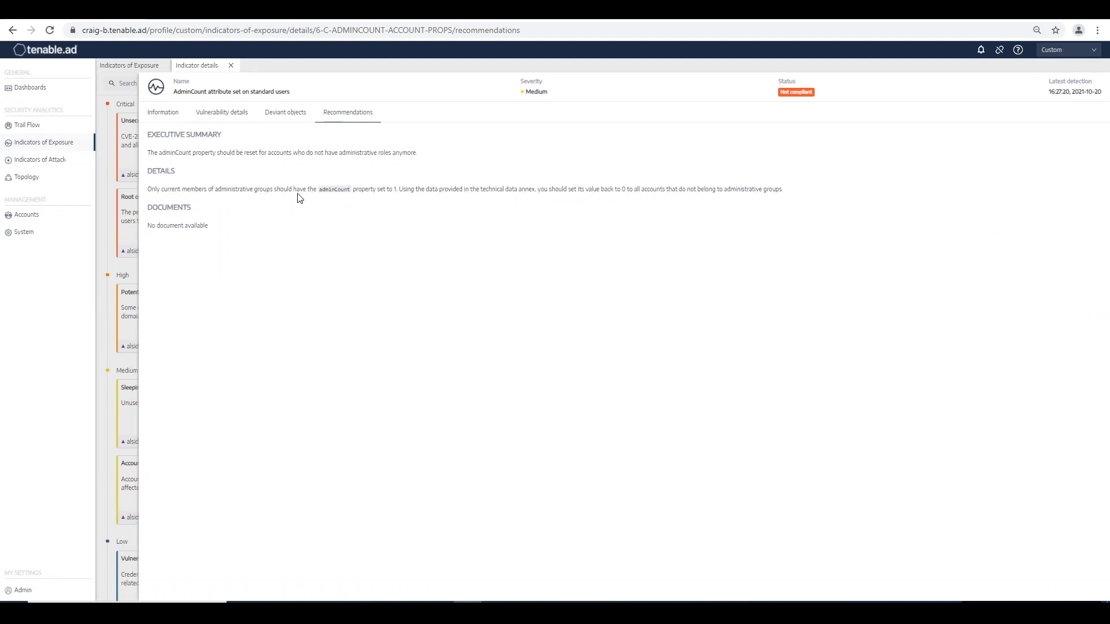
{"action": "mouse_move", "coordinate": [387, 201]}
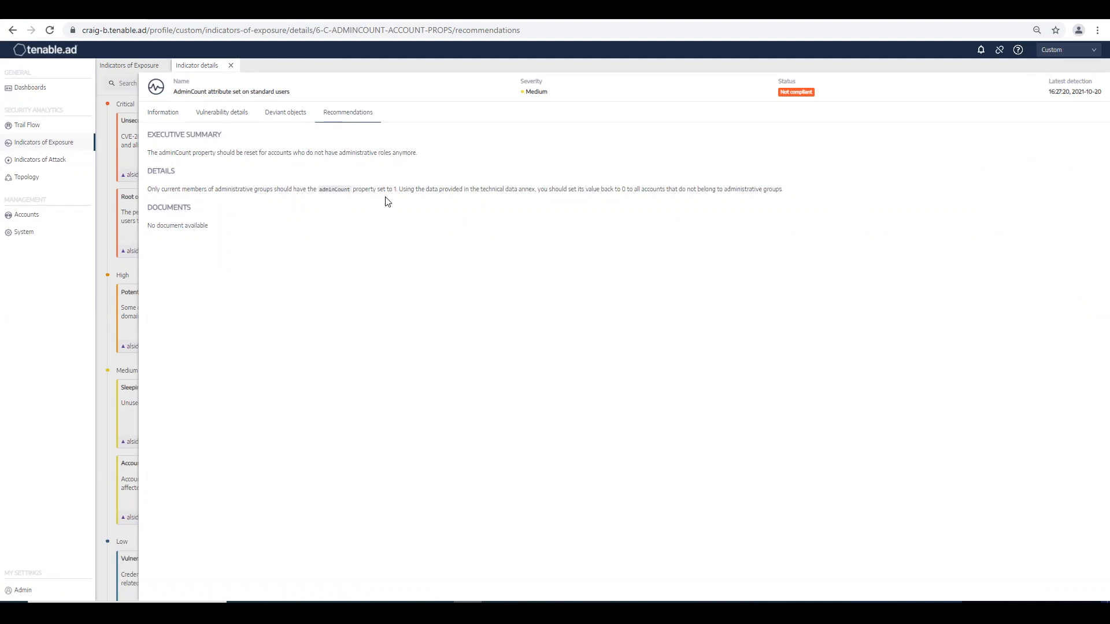
{"action": "mouse_move", "coordinate": [392, 192]}
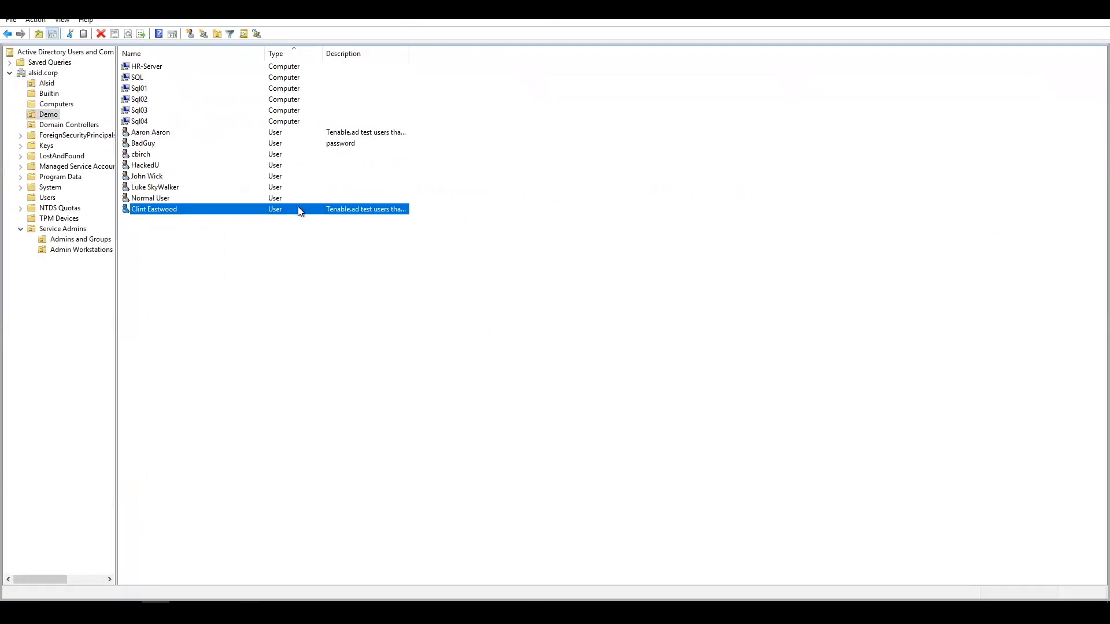
Step: Clear Clint Eastwood's adminCount value through the Attribute Editor
{"action": "double_click", "coordinate": [154, 209]}
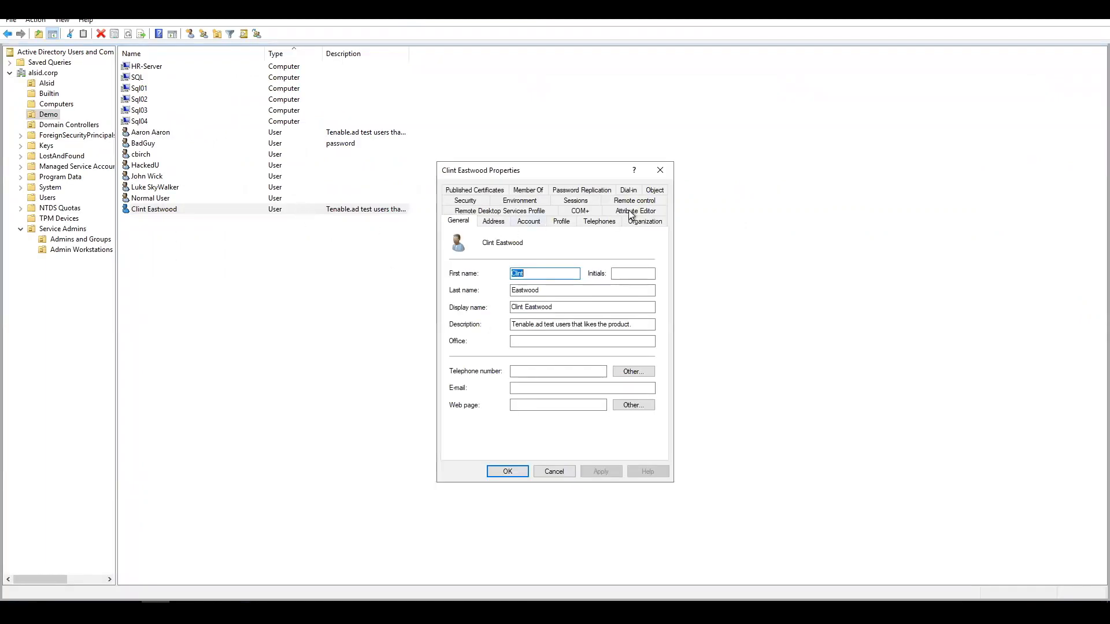
{"action": "left_click", "coordinate": [634, 210]}
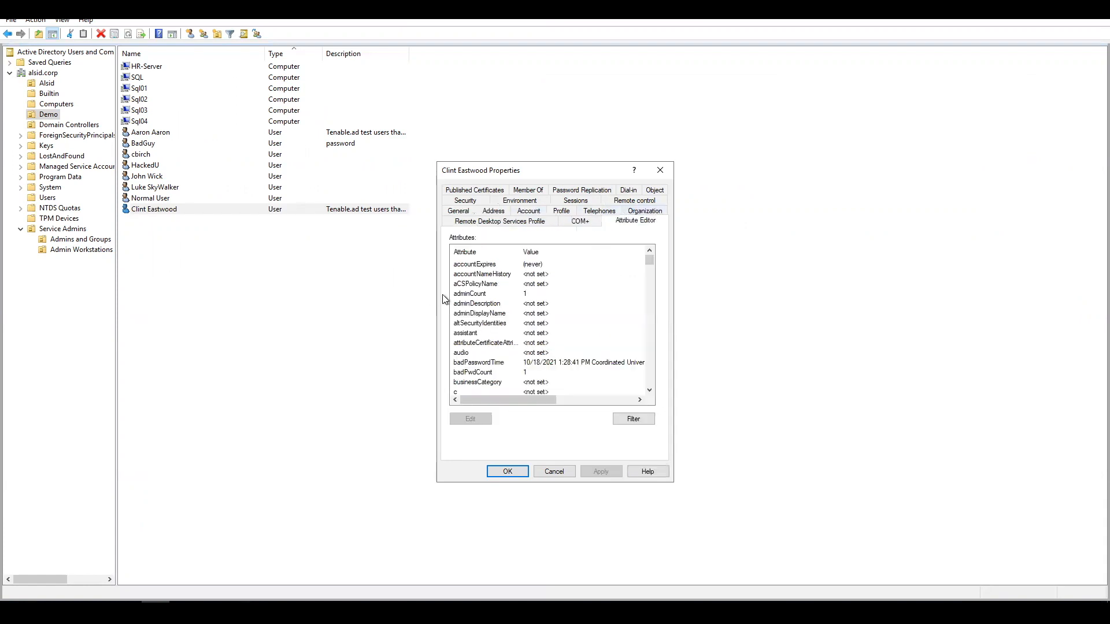
{"action": "left_click", "coordinate": [469, 293]}
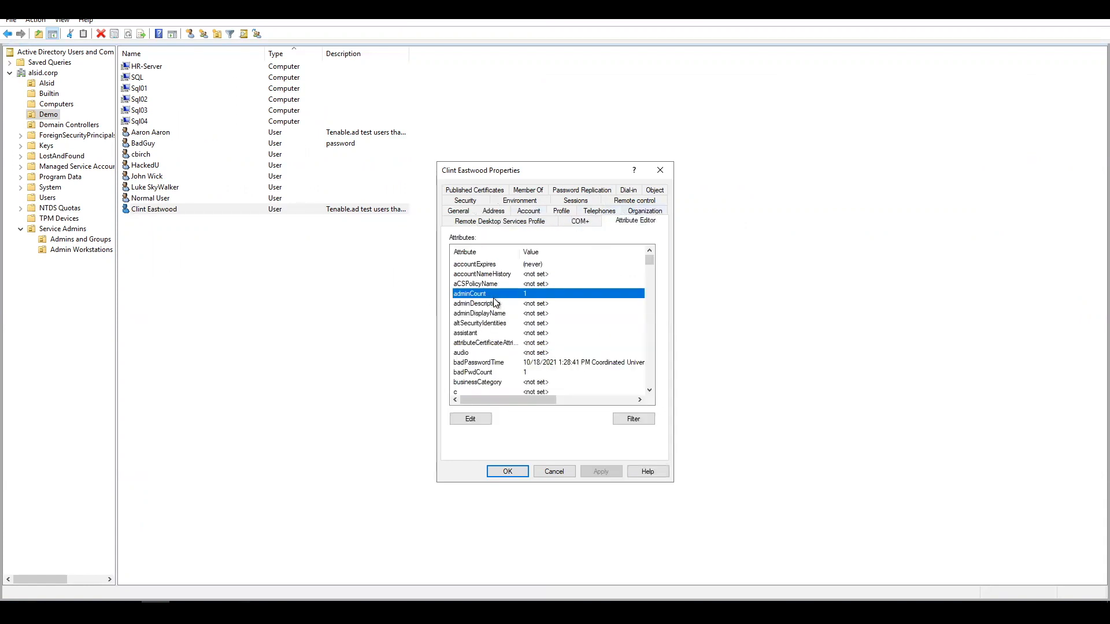
{"action": "mouse_move", "coordinate": [567, 423]}
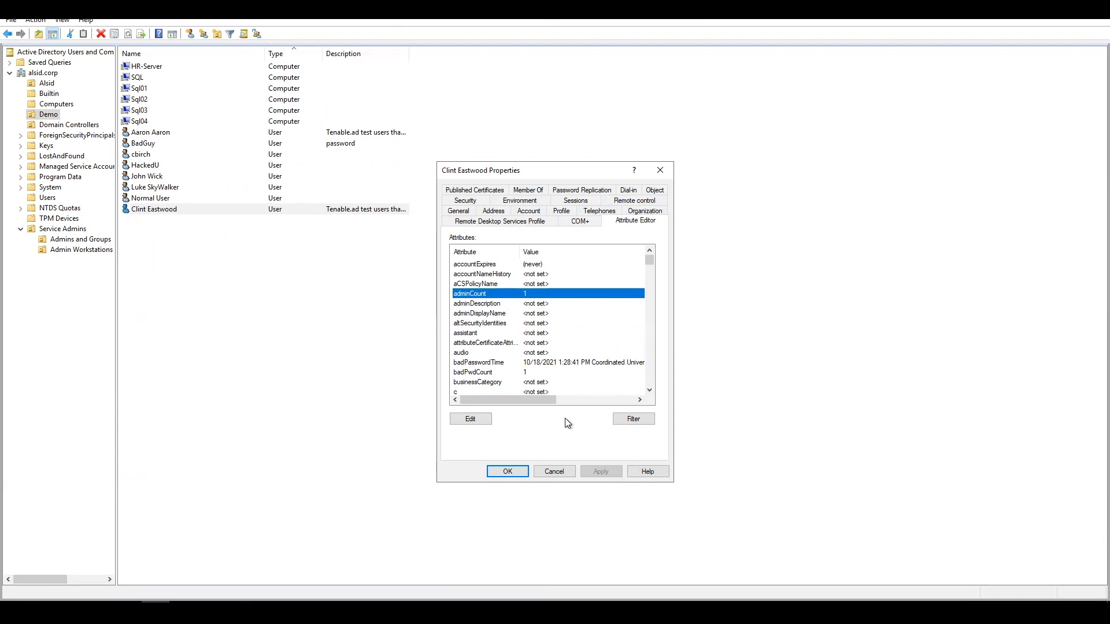
{"action": "left_click", "coordinate": [469, 419]}
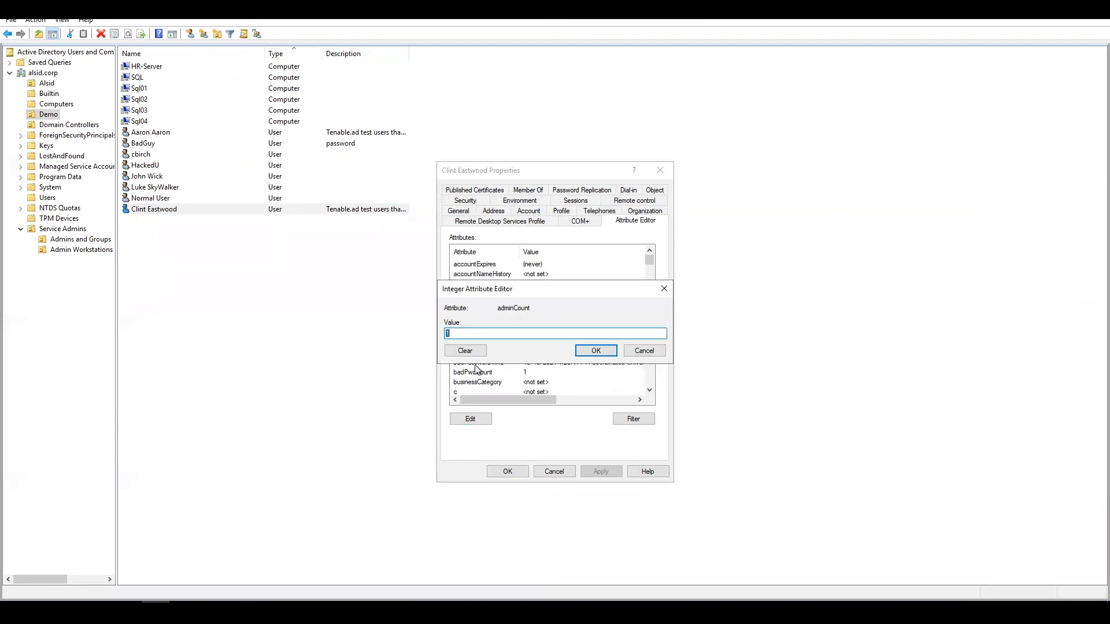
{"action": "left_click", "coordinate": [464, 351]}
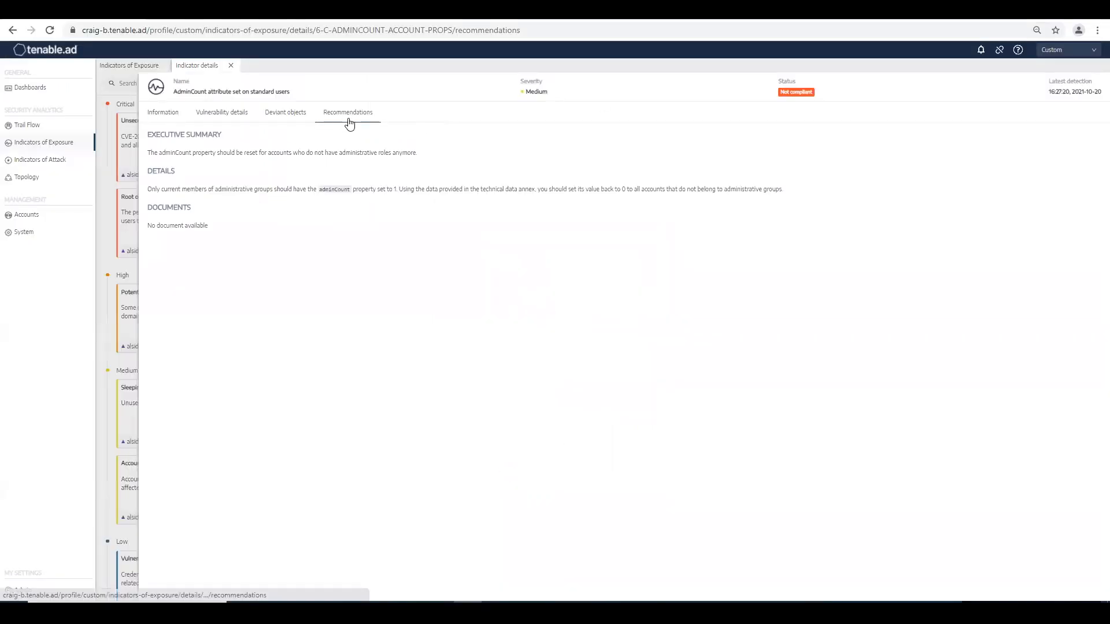
Step: Confirm the Deviant objects list is empty and close the indicator details
{"action": "left_click", "coordinate": [285, 112]}
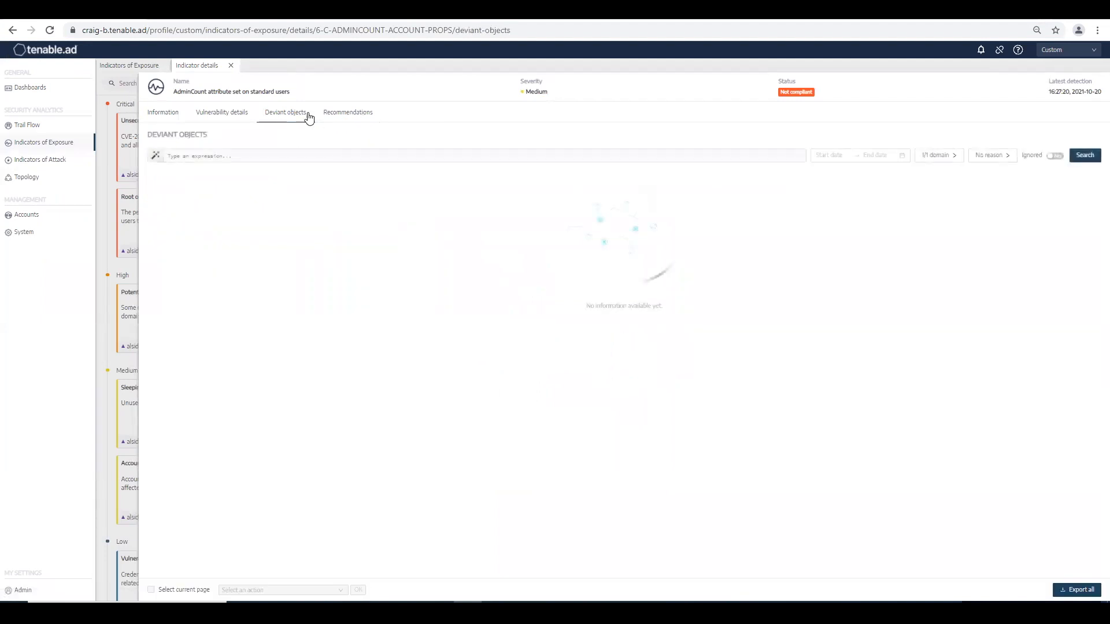
{"action": "mouse_move", "coordinate": [231, 68]}
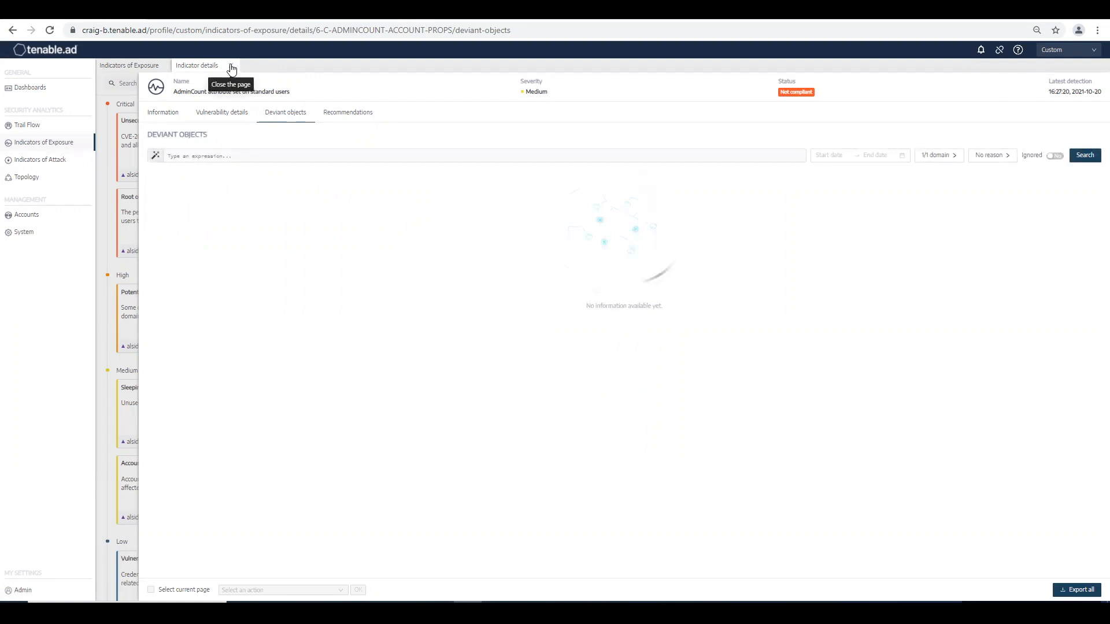
{"action": "left_click", "coordinate": [232, 65]}
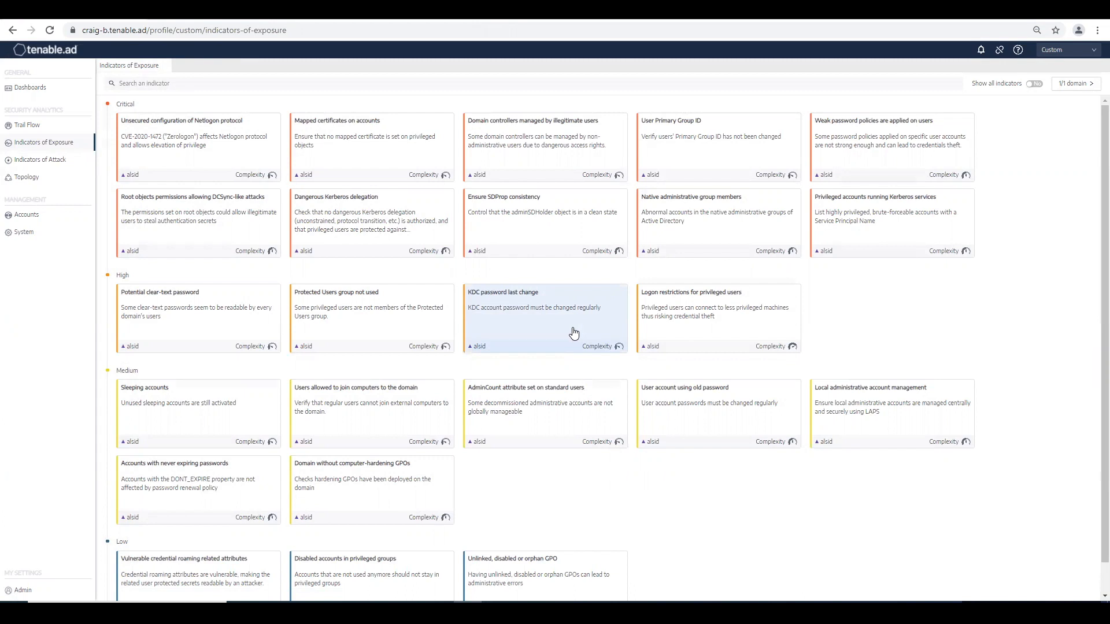
{"action": "mouse_move", "coordinate": [569, 328]}
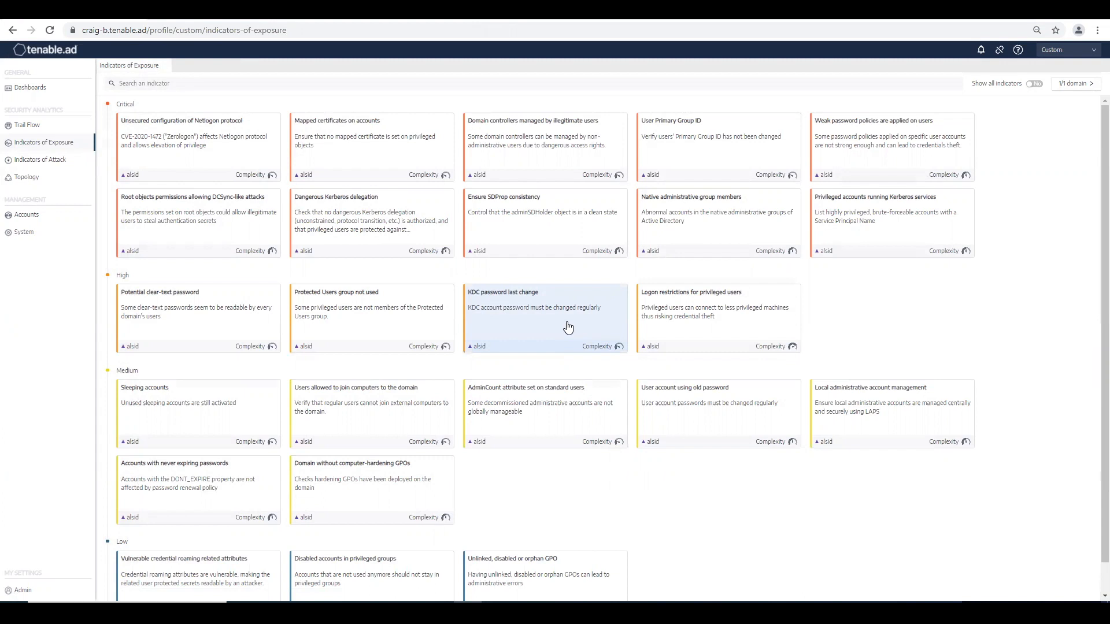
{"action": "mouse_move", "coordinate": [634, 490]}
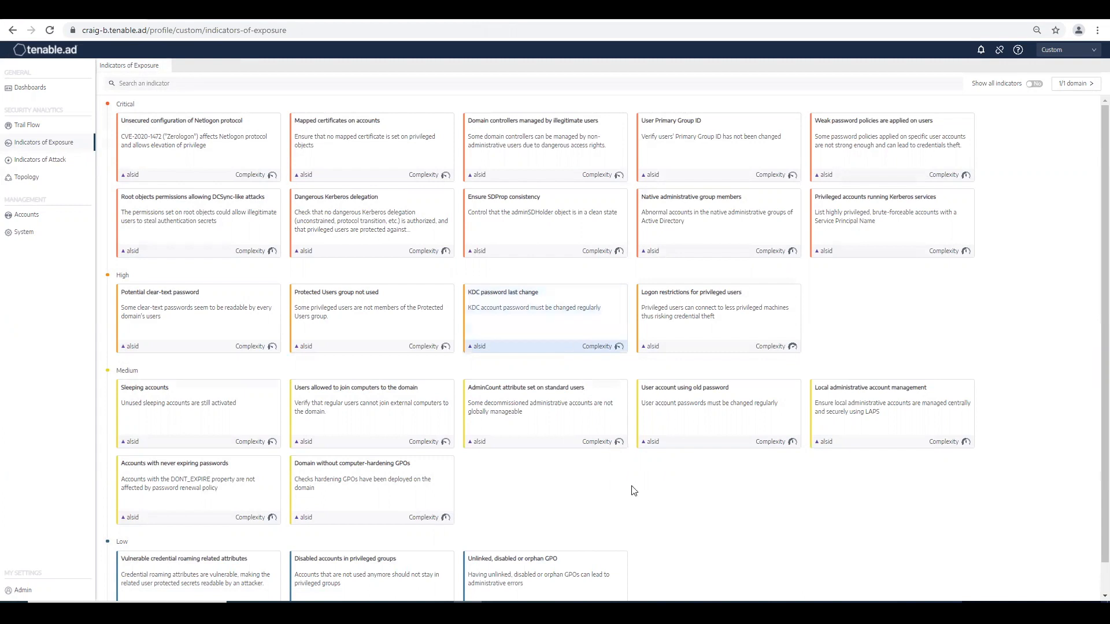